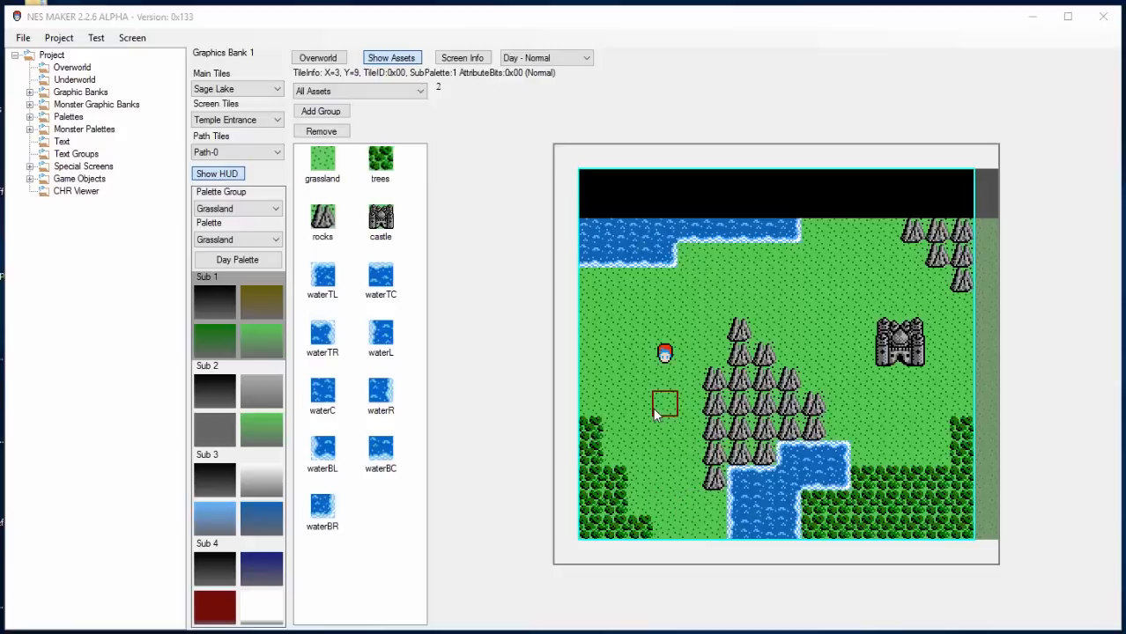
pyautogui.moveTo(665, 414)
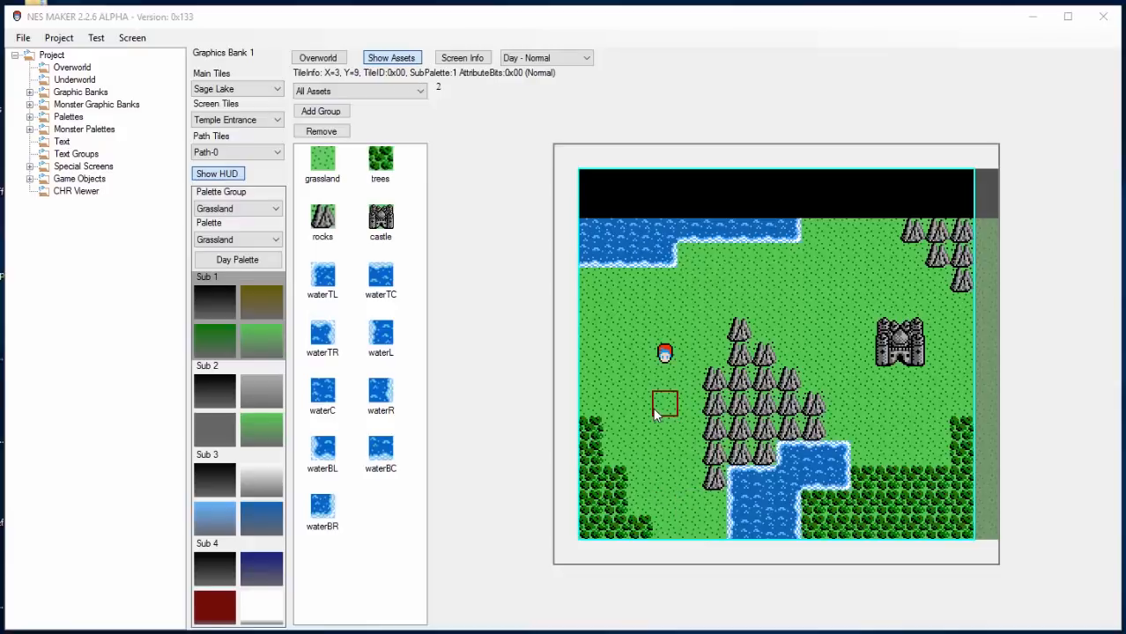
pyautogui.moveTo(643, 286)
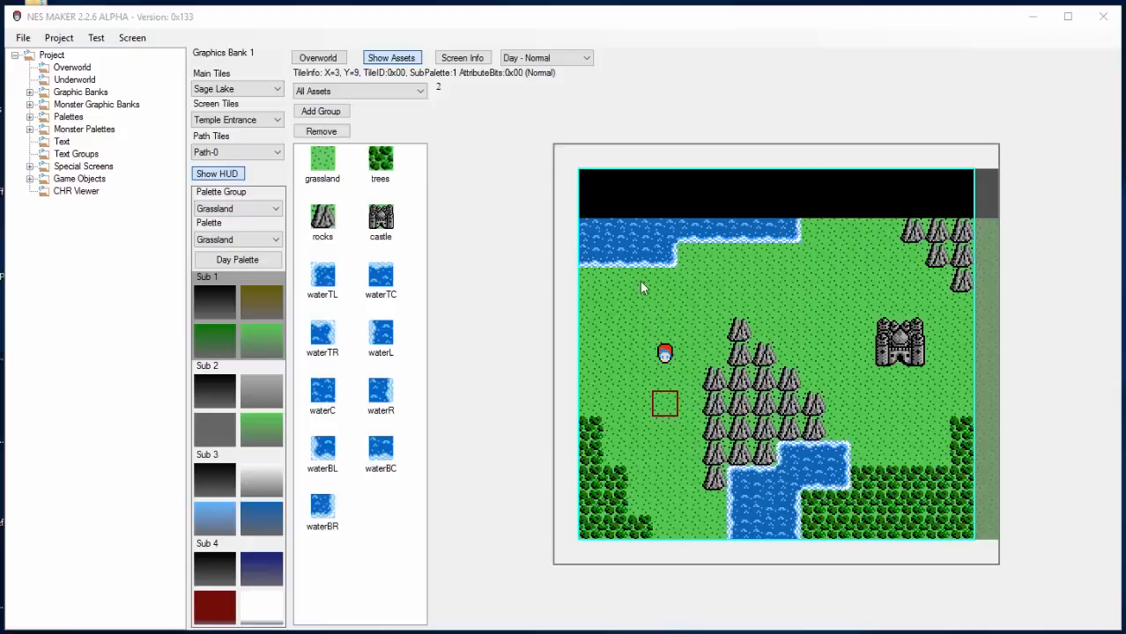
pyautogui.moveTo(615, 280)
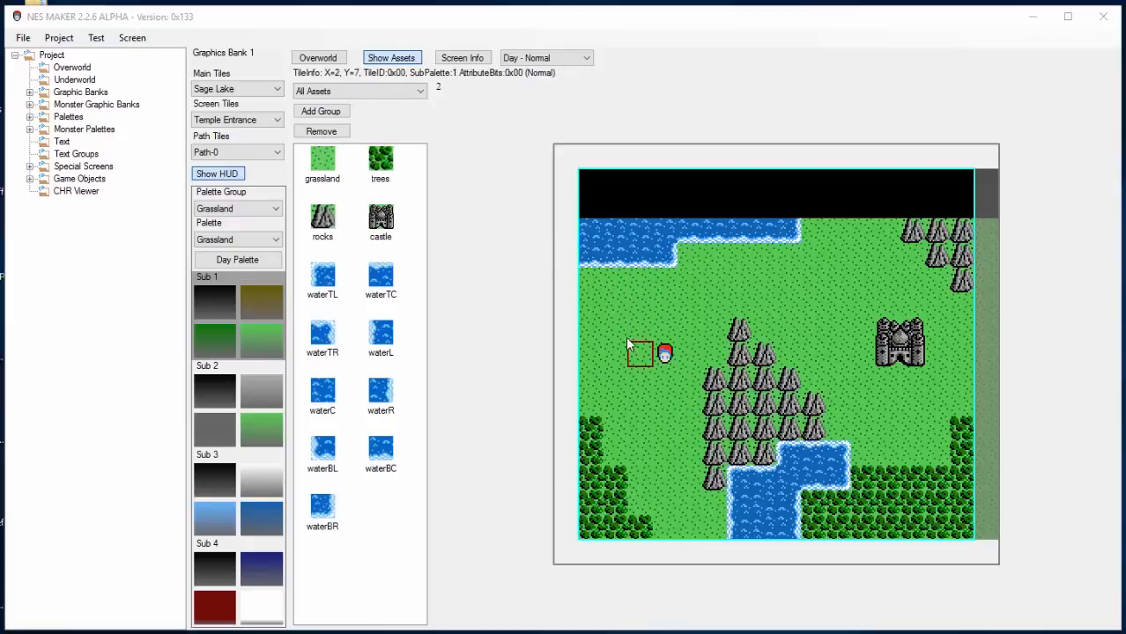
pyautogui.moveTo(837, 430)
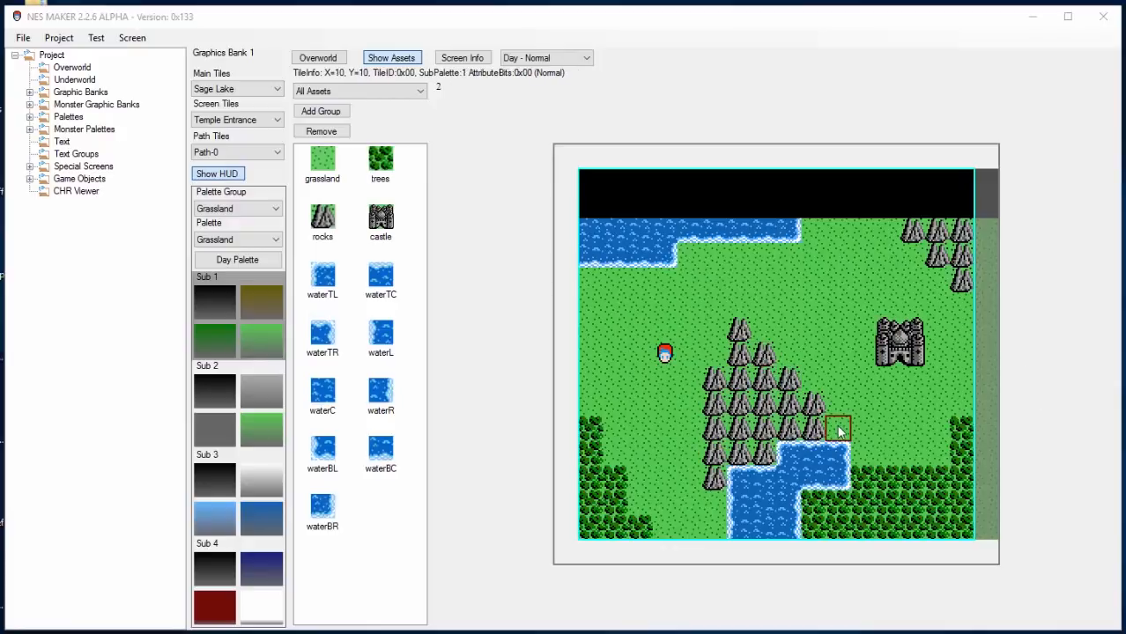
# Expand Graphics Bank 1 to list its assets, path info, special and animated tiles.
pyautogui.click(615, 231)
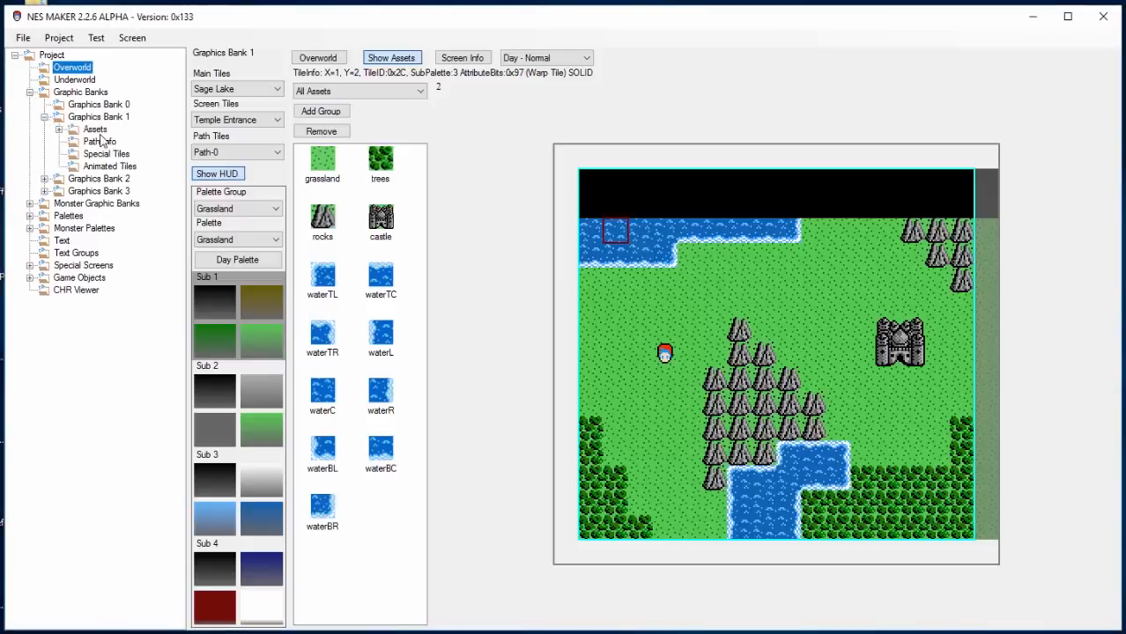
# View Graphics Bank 1's tile assets and the overworld, then reveal the Player's walkUp sprite.
pyautogui.click(60, 129)
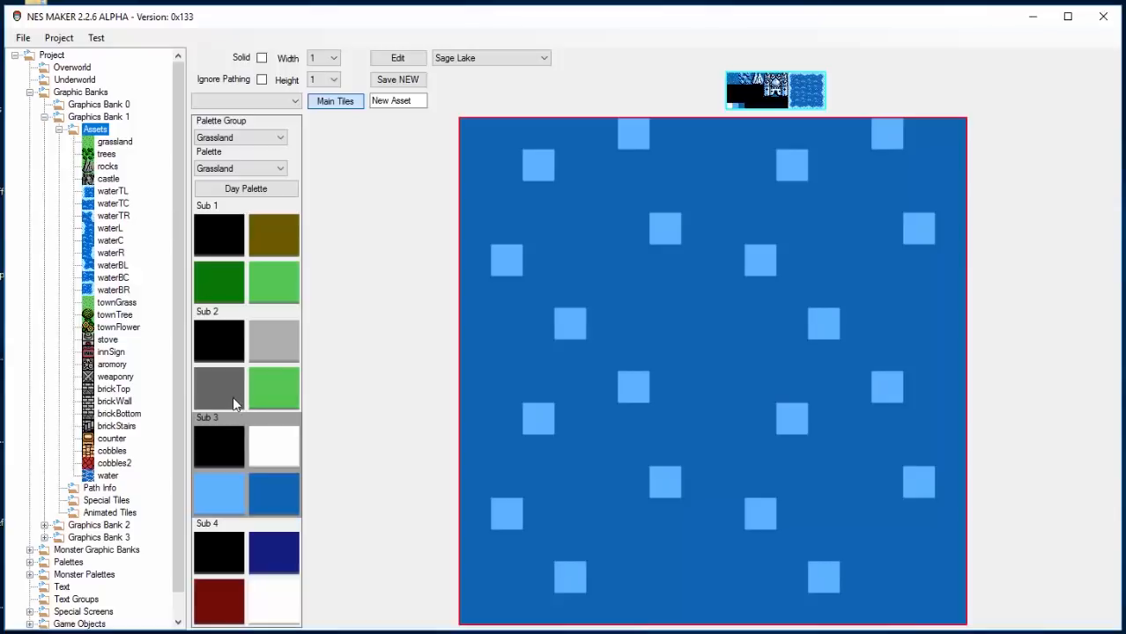
pyautogui.moveTo(518, 139)
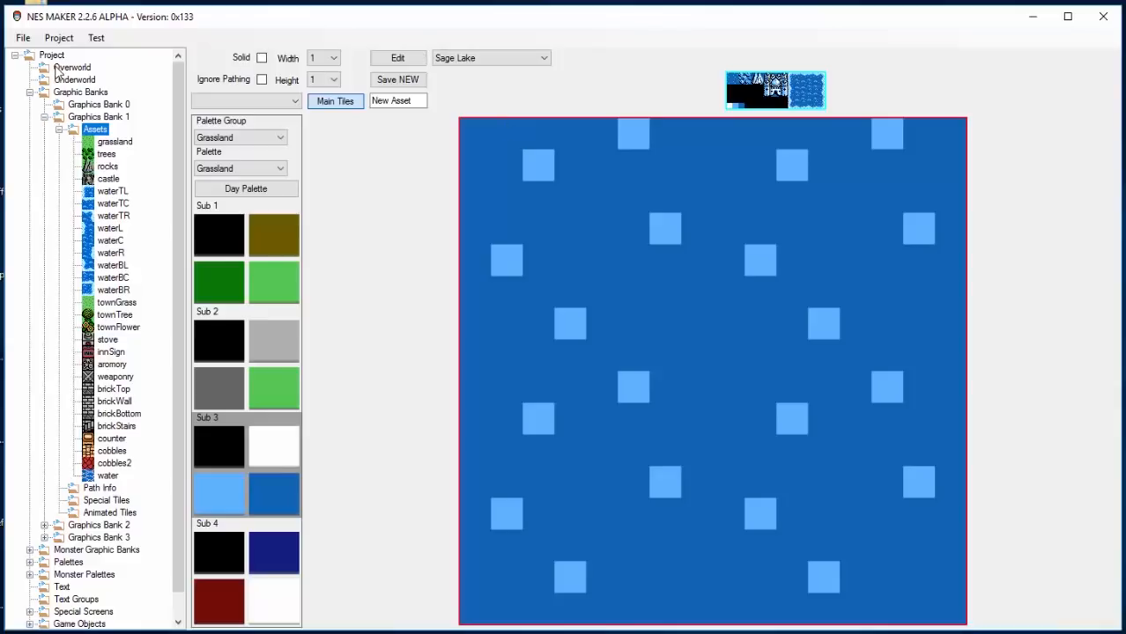
pyautogui.click(72, 67)
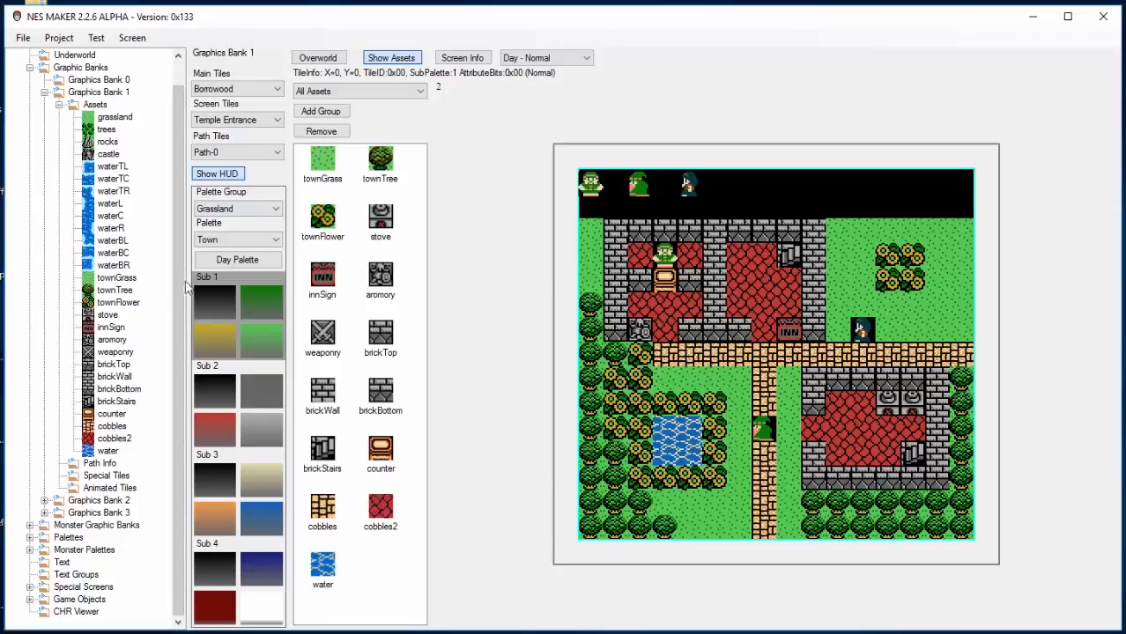
pyautogui.moveTo(33, 568)
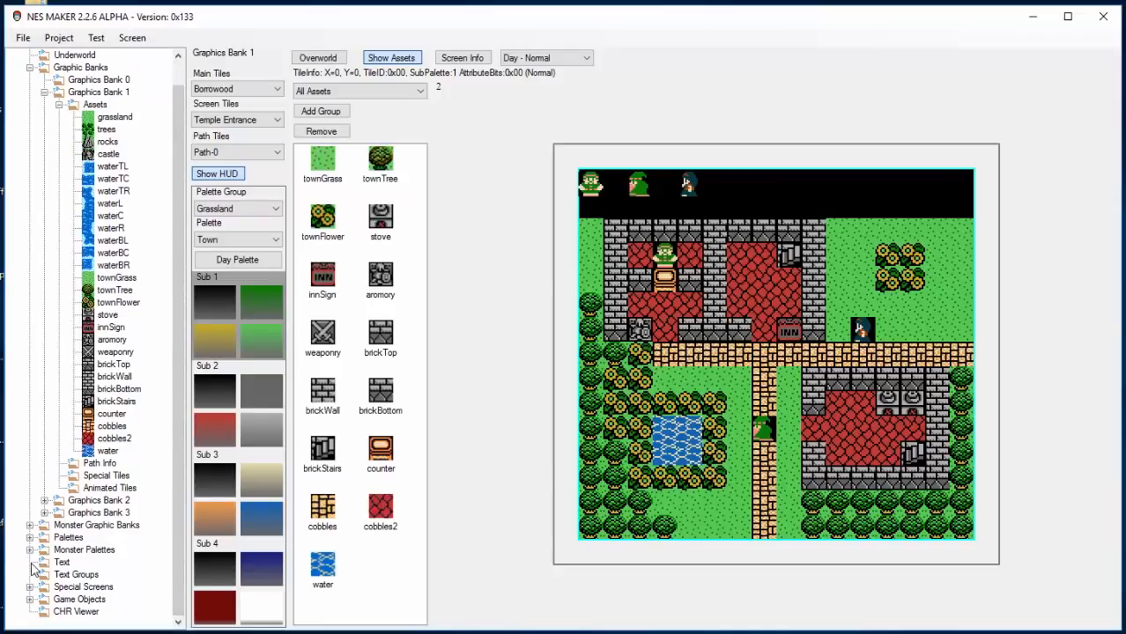
pyautogui.click(61, 562)
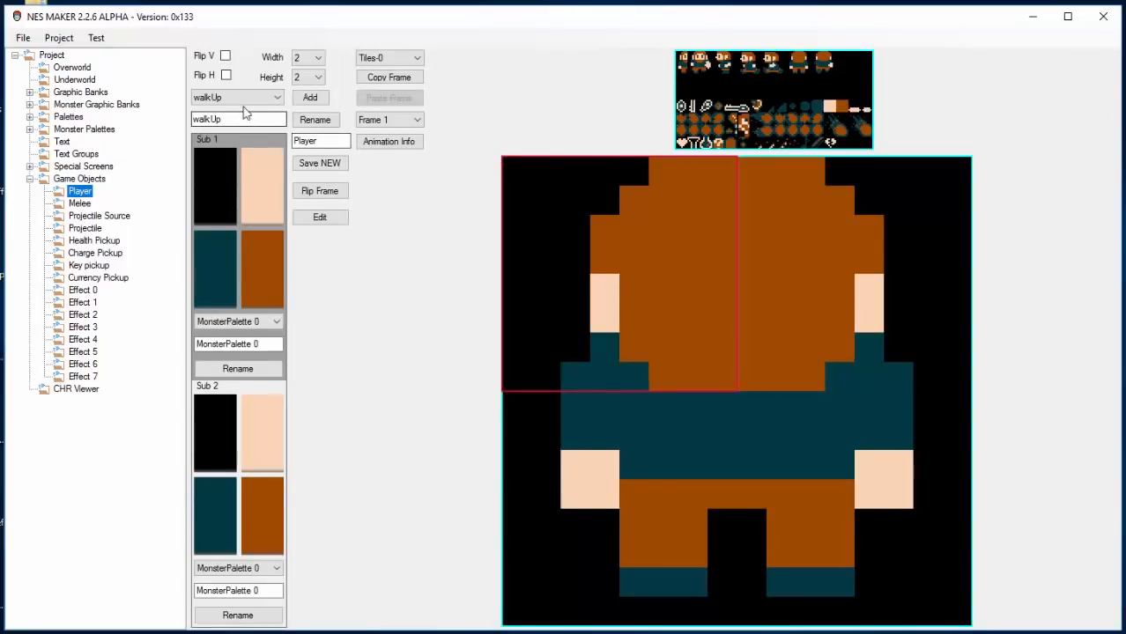
# Show the Player's walkDown animation and the Melee Down offset at X 12, Y 24.
pyautogui.click(234, 97)
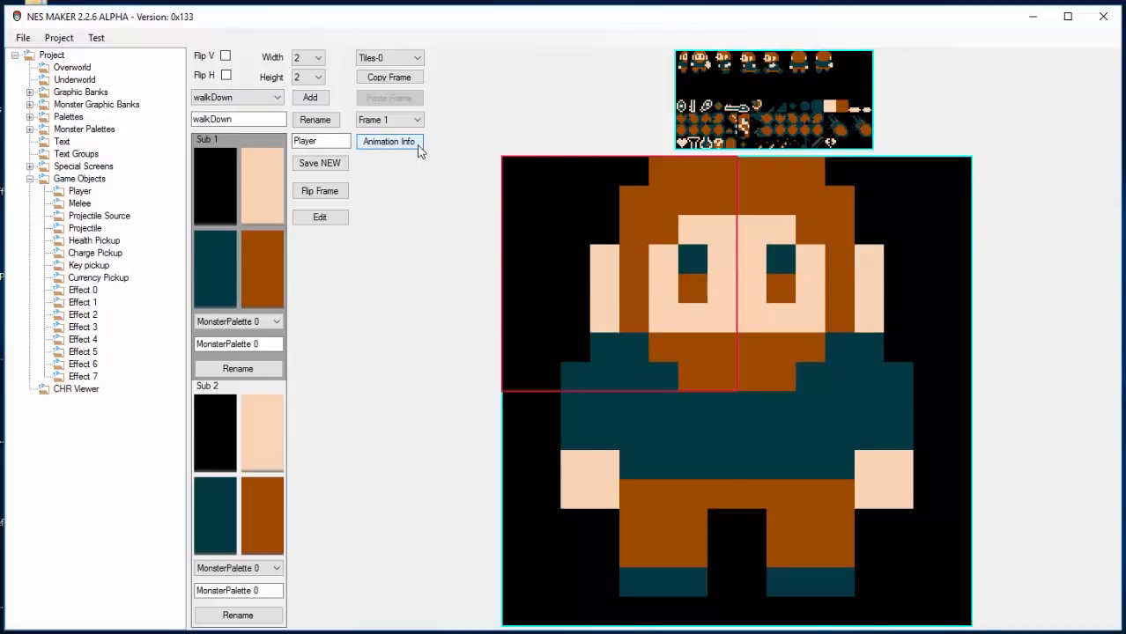
pyautogui.moveTo(79, 216)
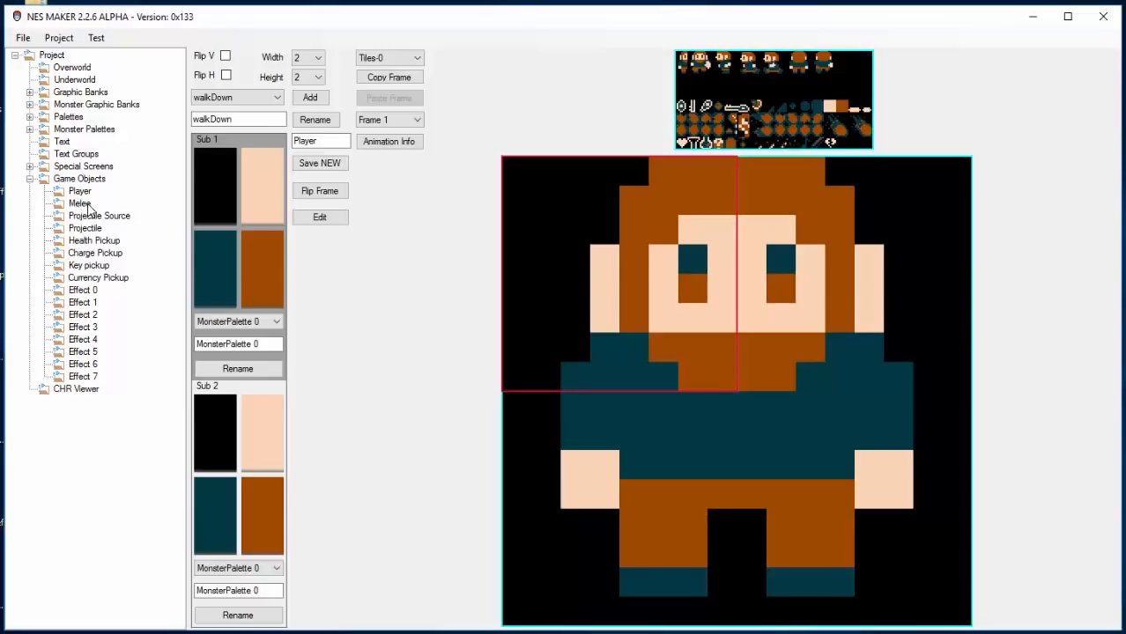
pyautogui.click(81, 204)
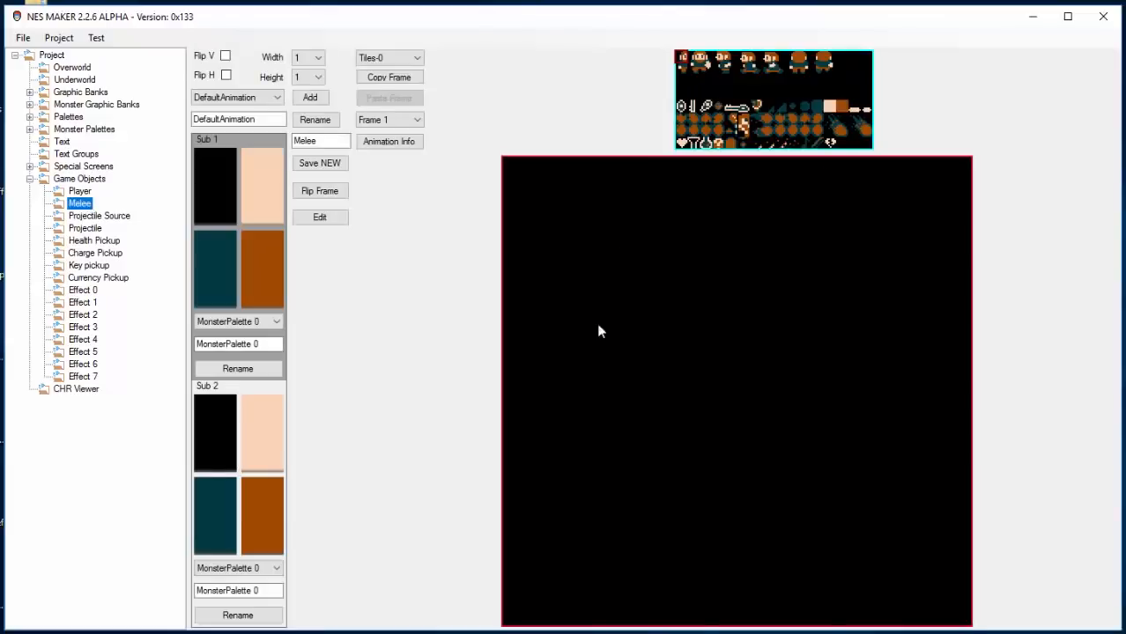
pyautogui.moveTo(852, 482)
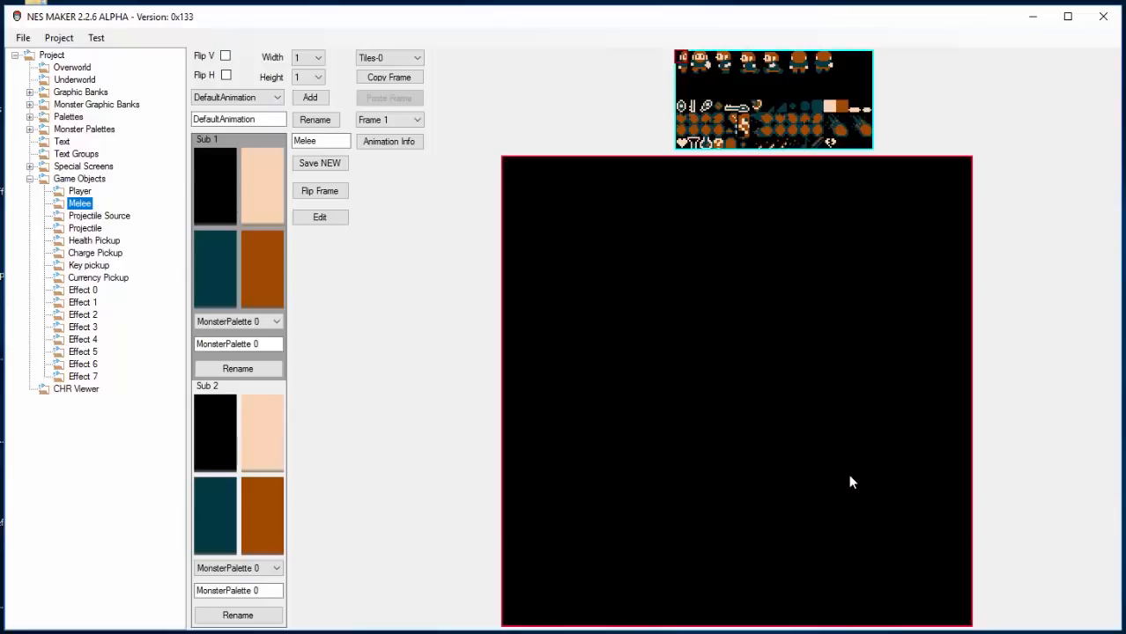
pyautogui.moveTo(794, 303)
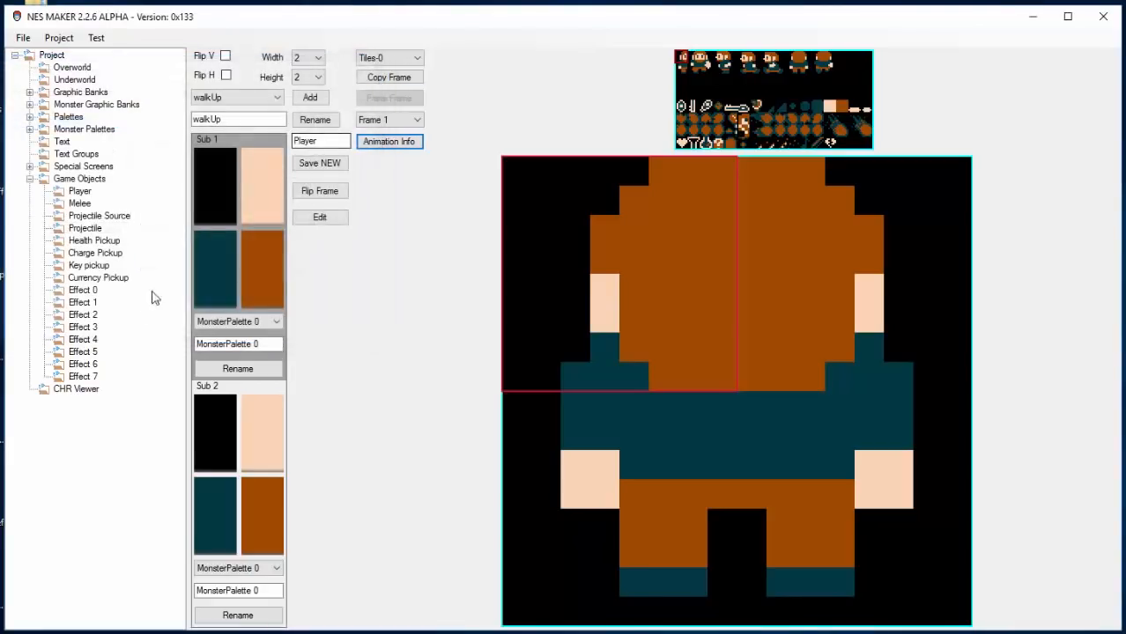
pyautogui.click(30, 178)
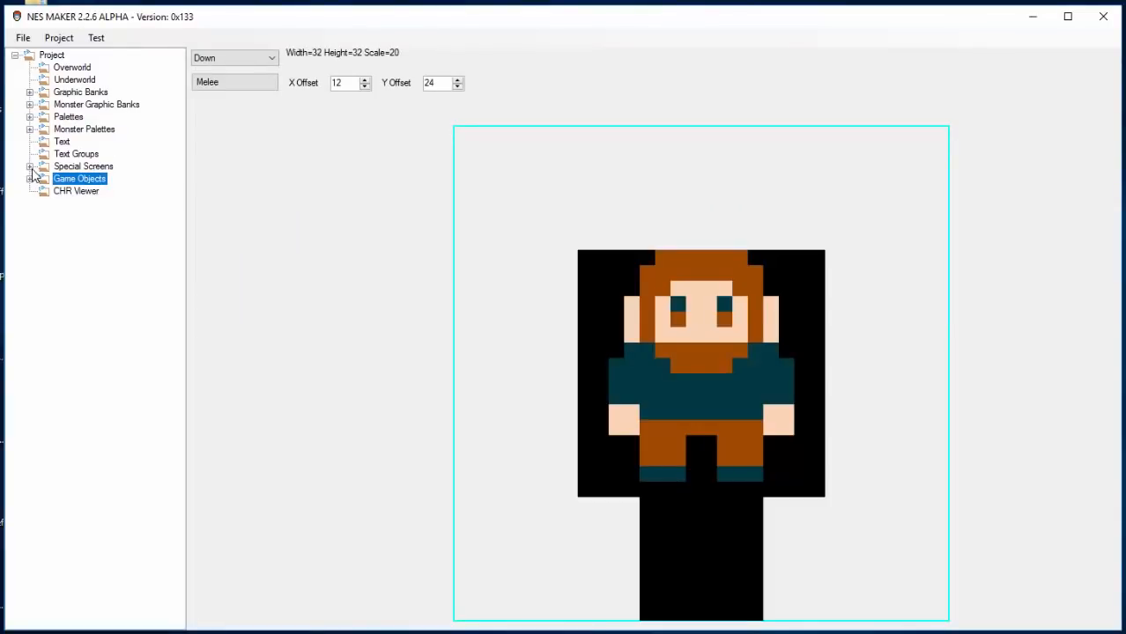
pyautogui.moveTo(39, 196)
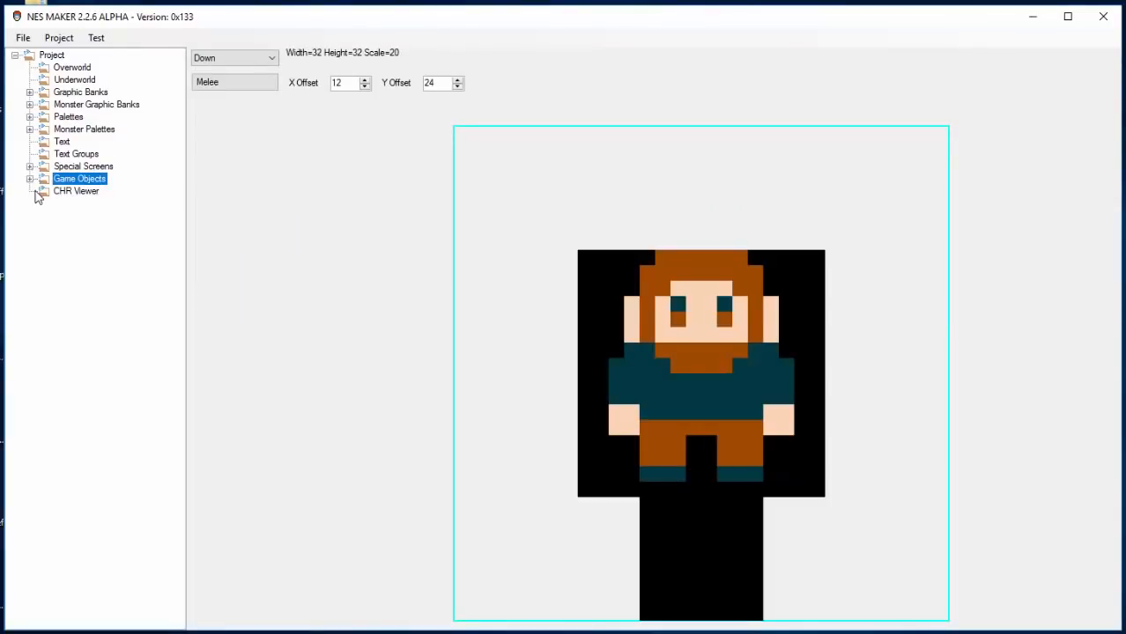
pyautogui.moveTo(44, 193)
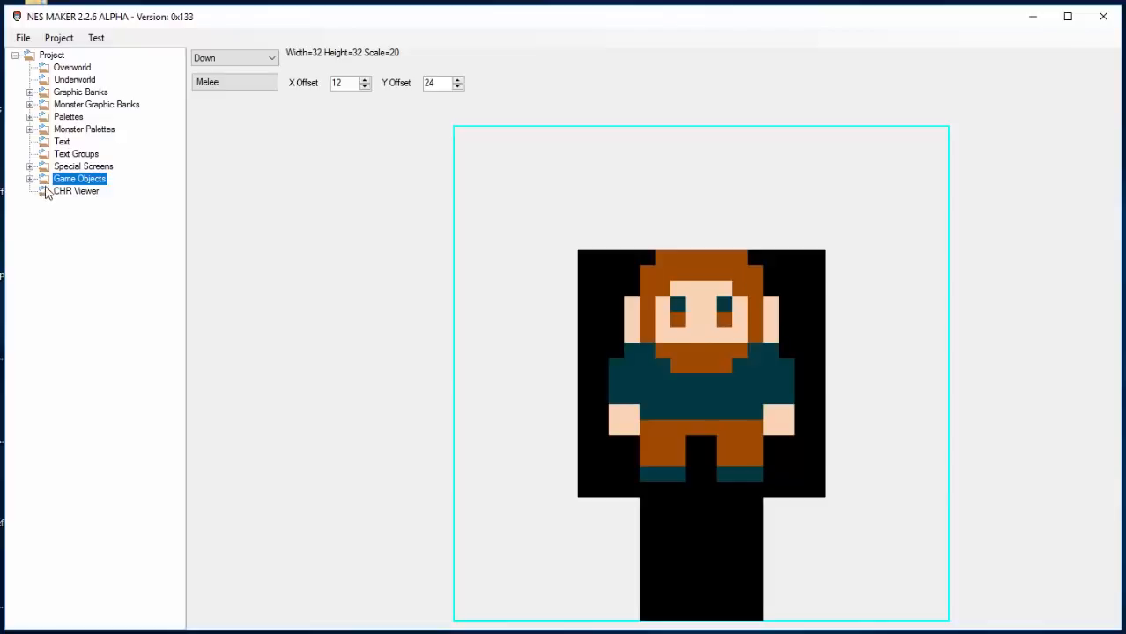
pyautogui.moveTo(64, 191)
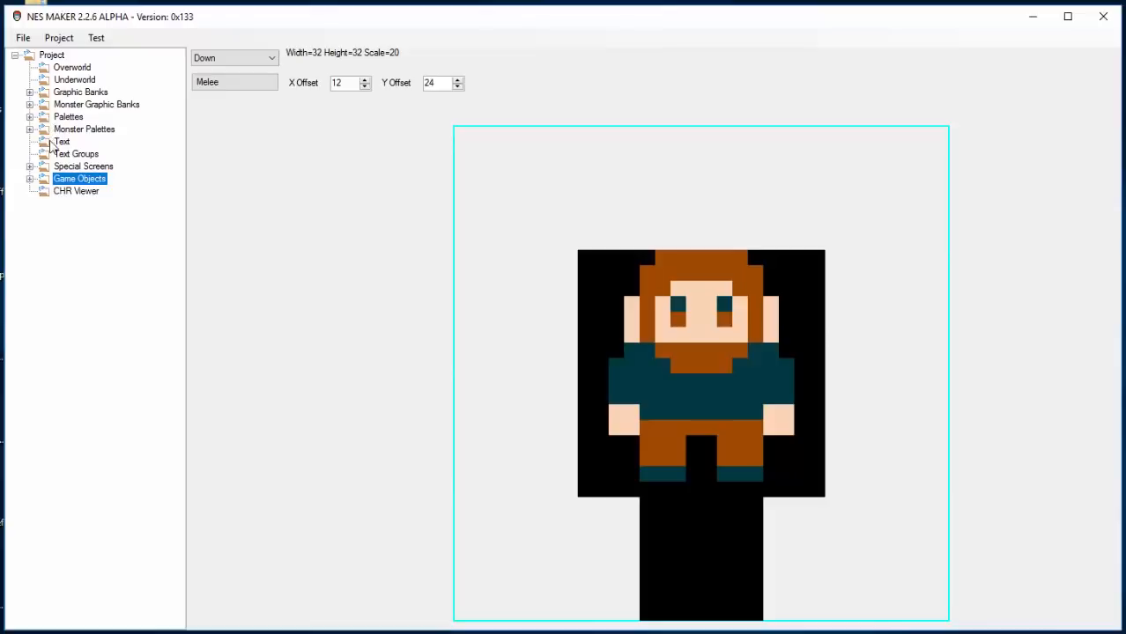
# Open the wizard monster's animation settings from Monster Graphics Bank 0.
pyautogui.click(30, 104)
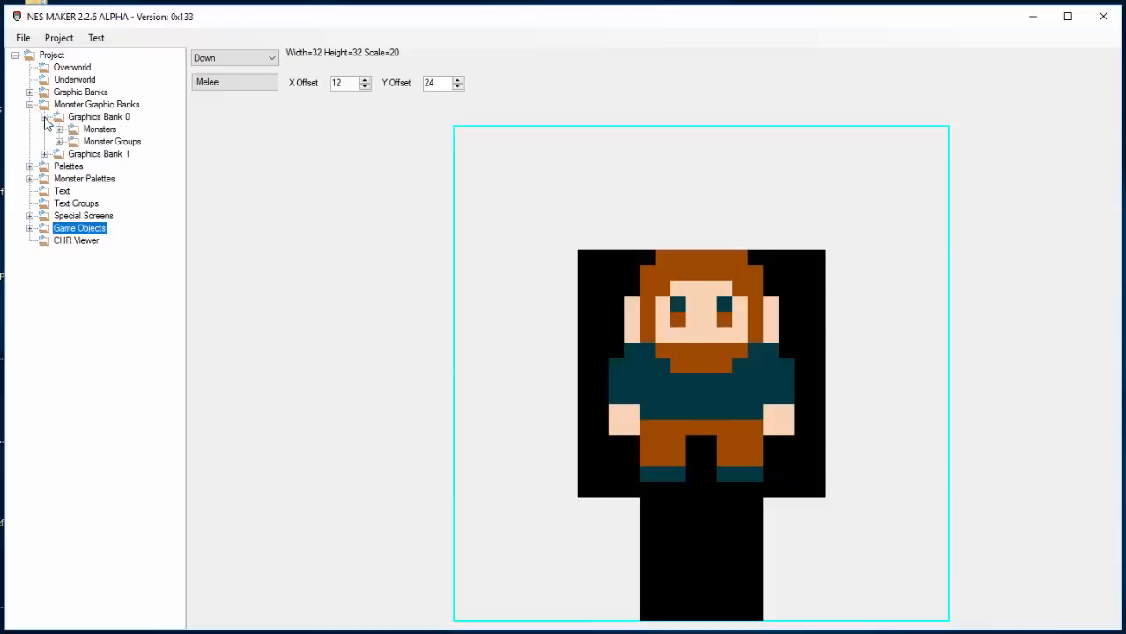
pyautogui.click(58, 129)
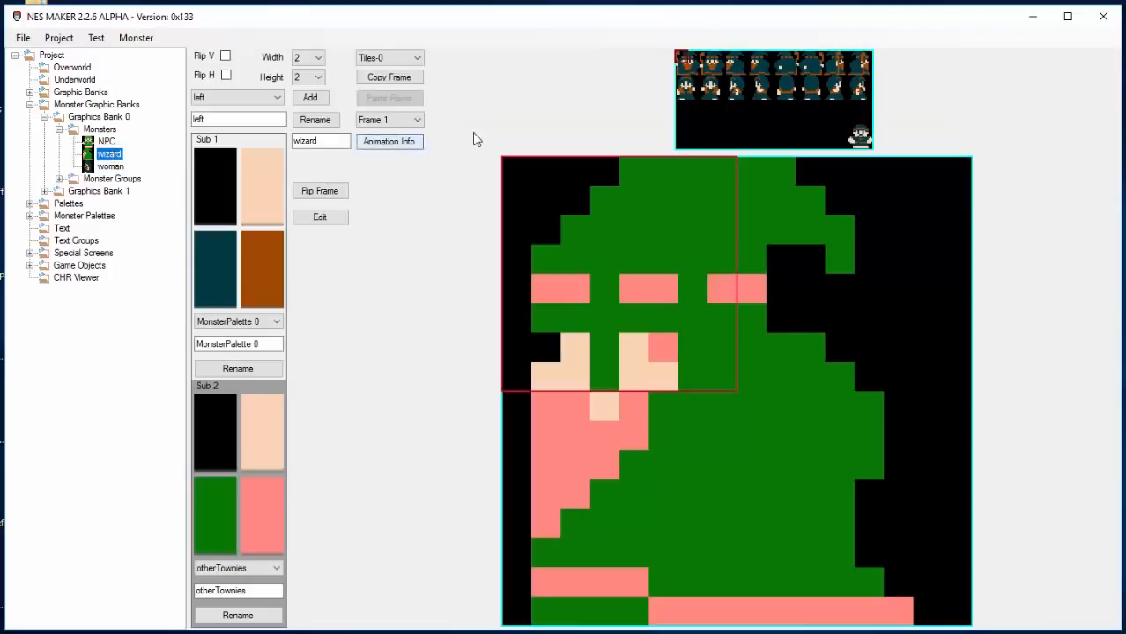
pyautogui.click(388, 141)
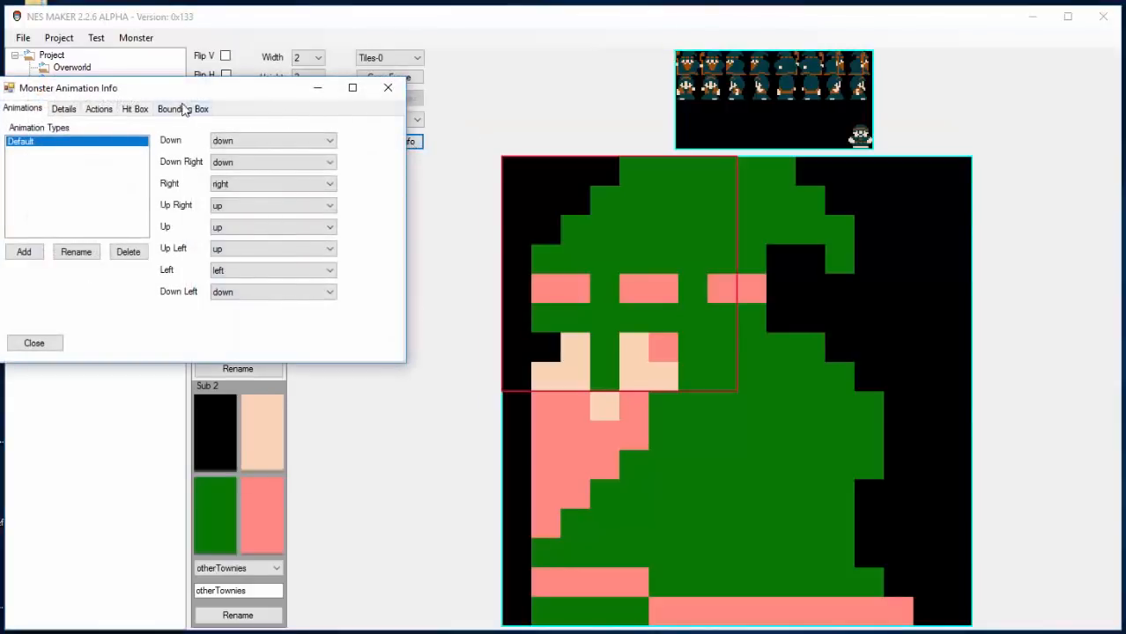
pyautogui.click(99, 108)
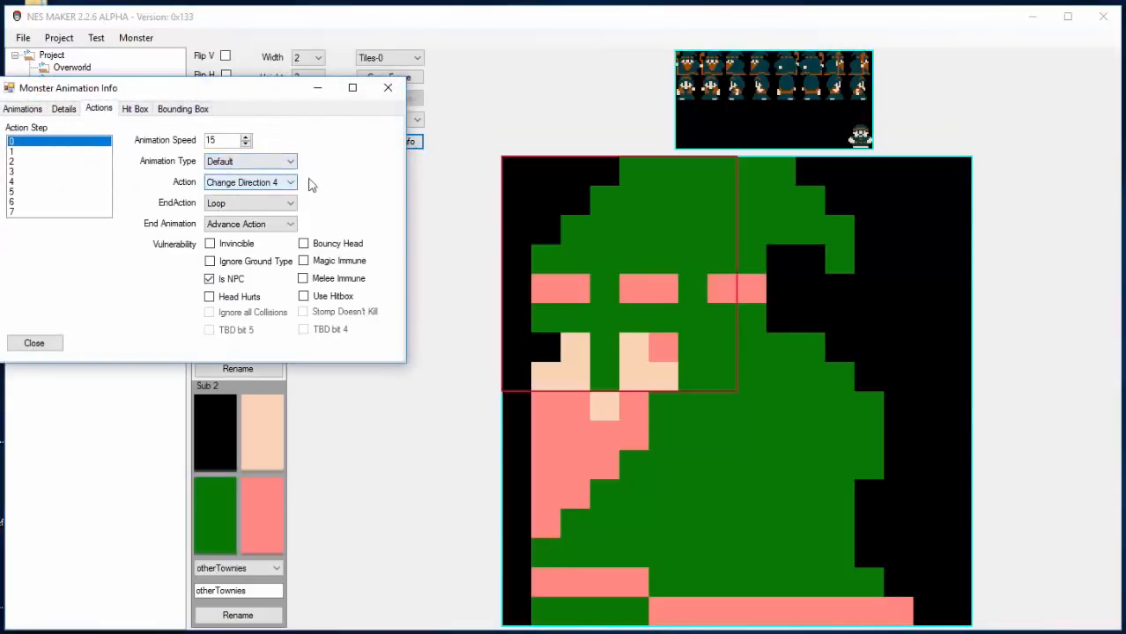
pyautogui.moveTo(258, 230)
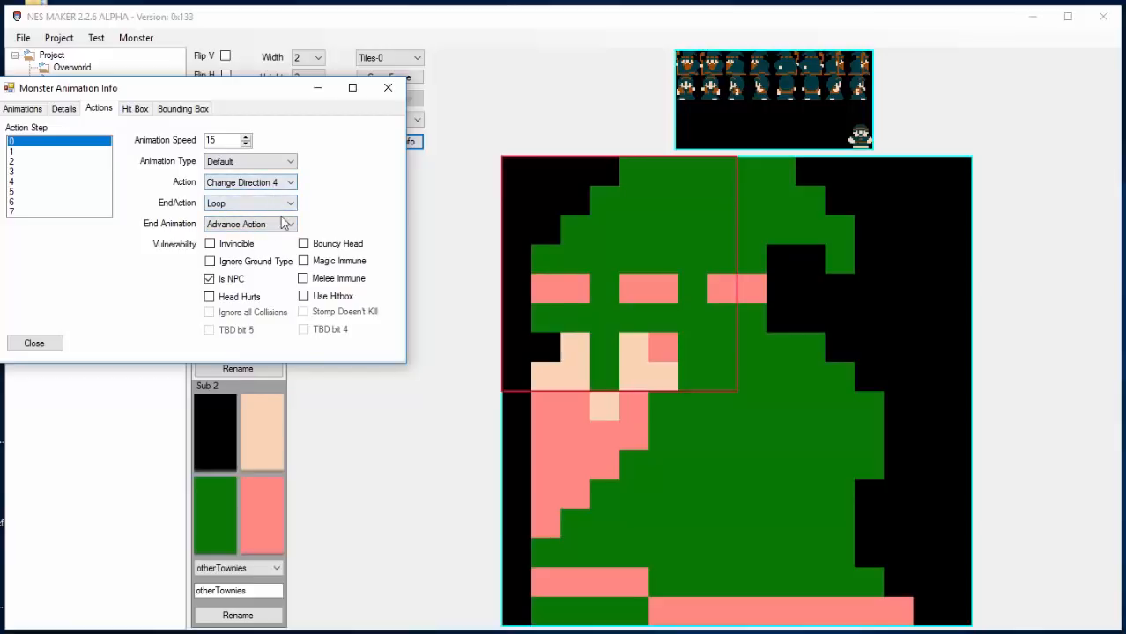
pyautogui.moveTo(321, 213)
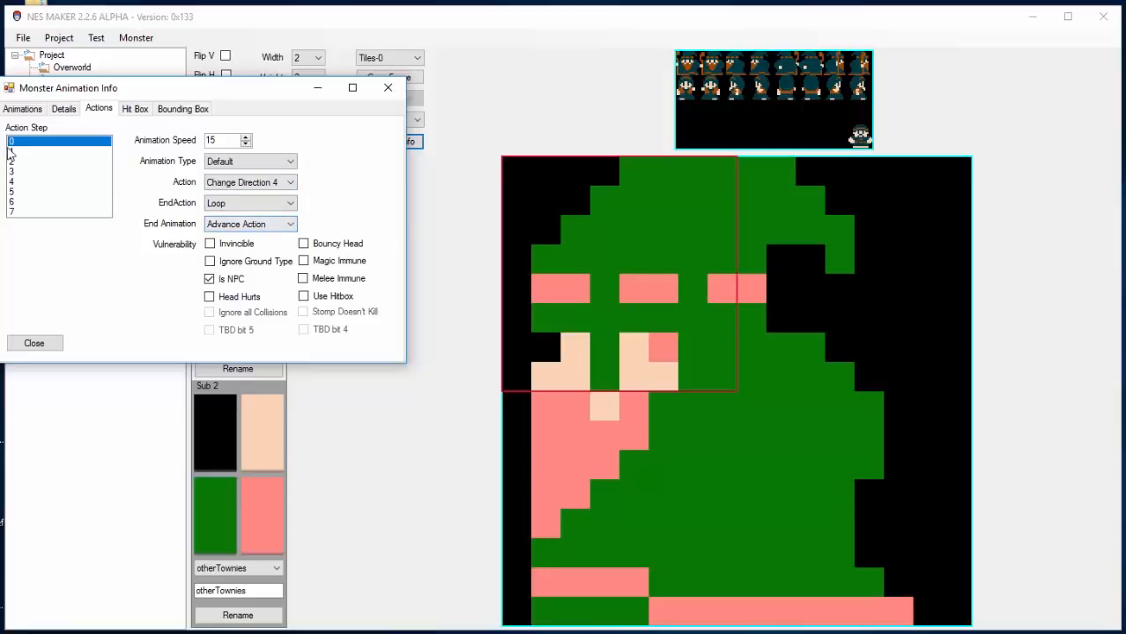
# Inspect action steps 1 and 0, then close the monster animation settings.
pyautogui.click(57, 151)
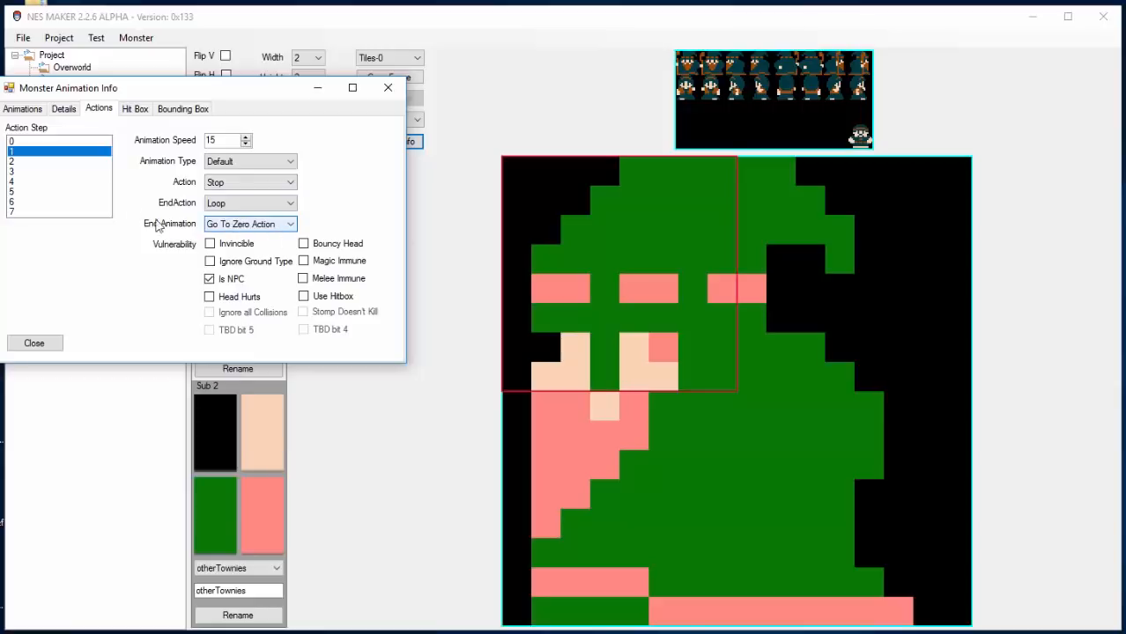
pyautogui.click(58, 141)
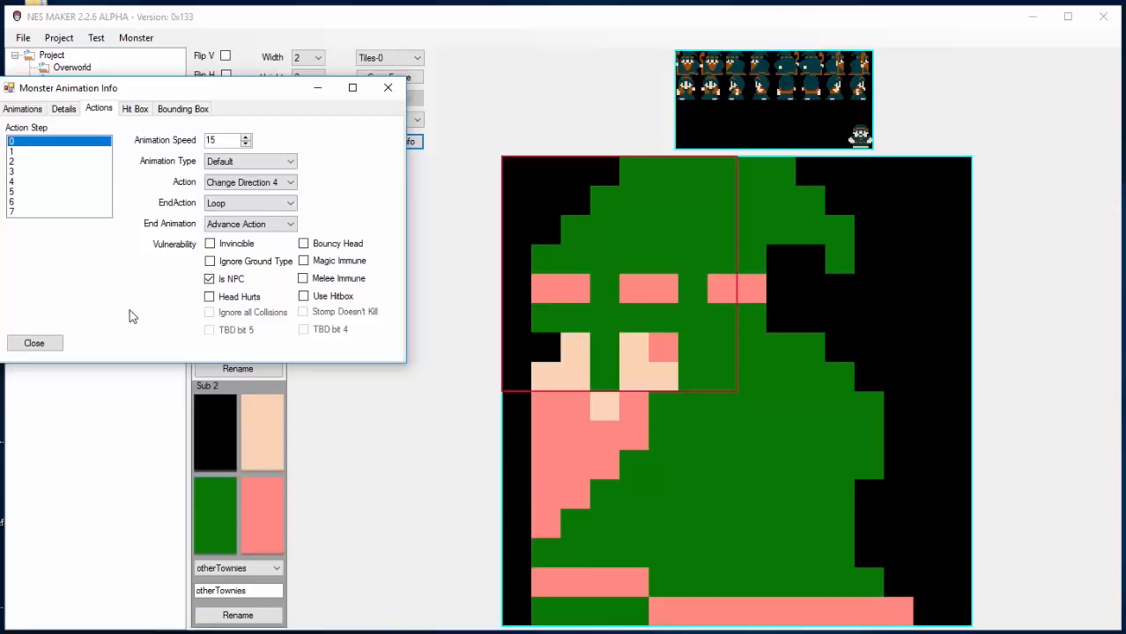
pyautogui.moveTo(18, 379)
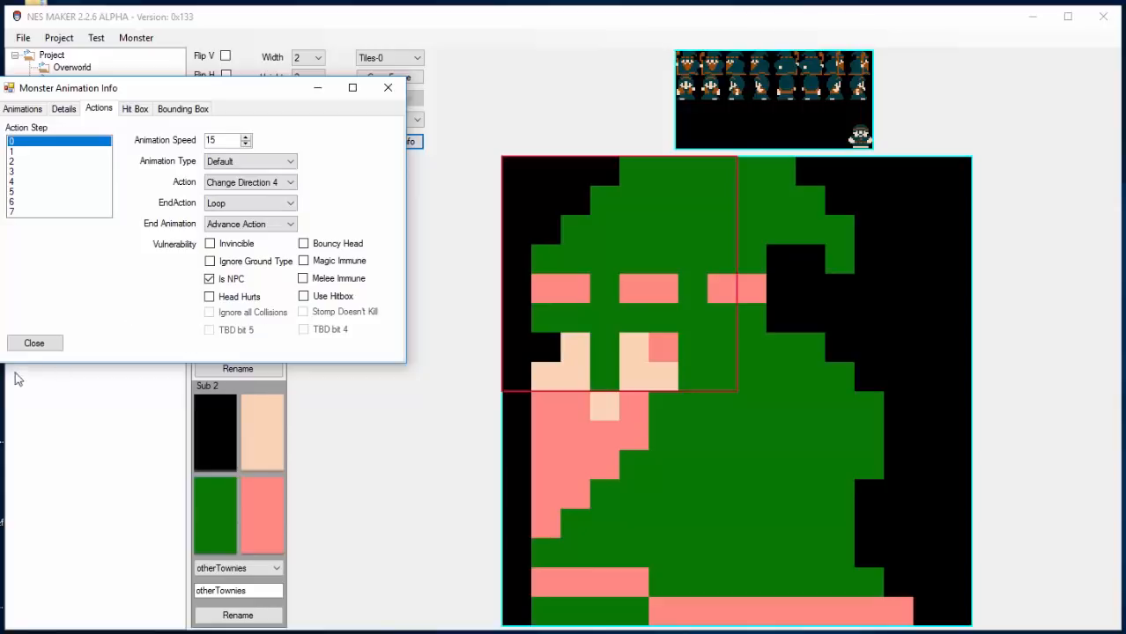
pyautogui.click(95, 37)
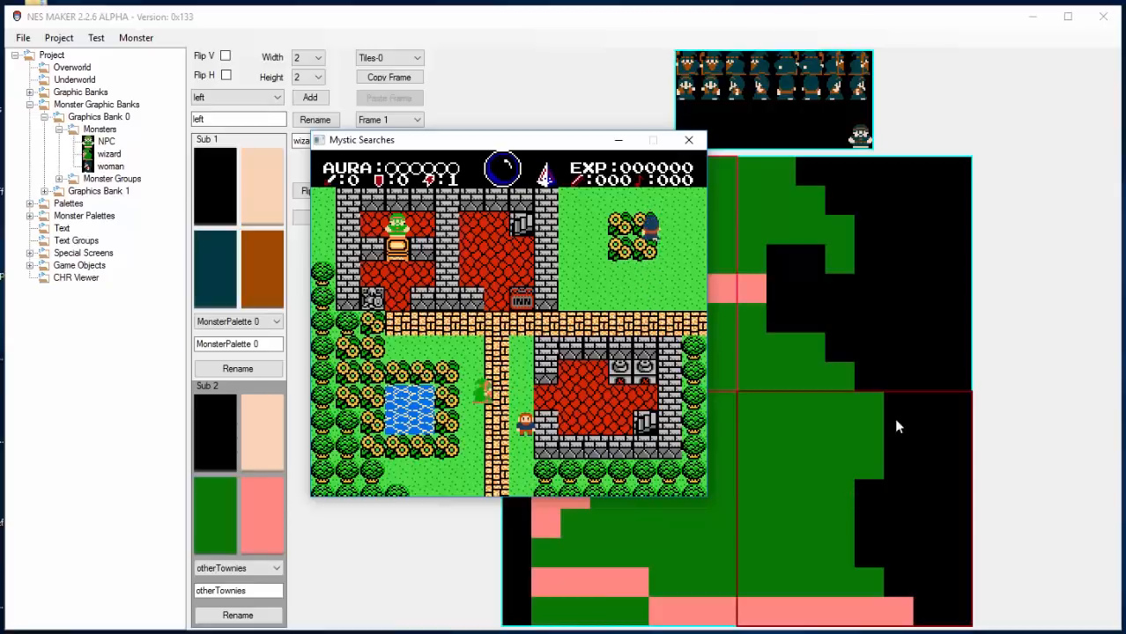
# Test-play the Mystic Searches town and close the game window to get the quit prompt.
pyautogui.click(689, 140)
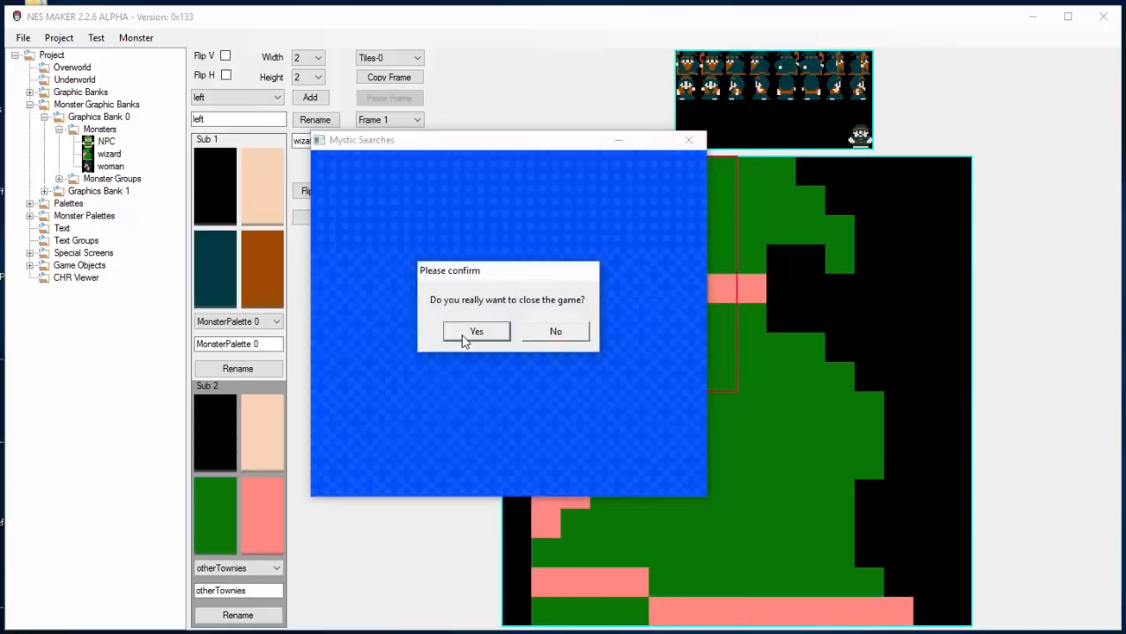
# Confirm quitting the game and expand the beat-'em-up project's Game Objects list.
pyautogui.click(476, 331)
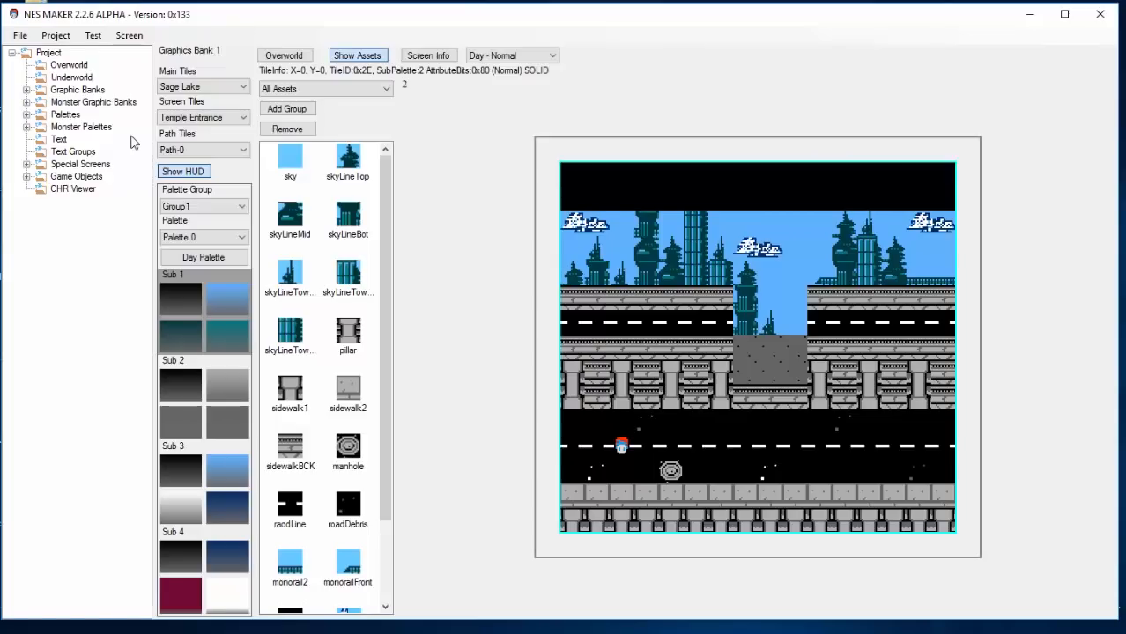
pyautogui.moveTo(112, 173)
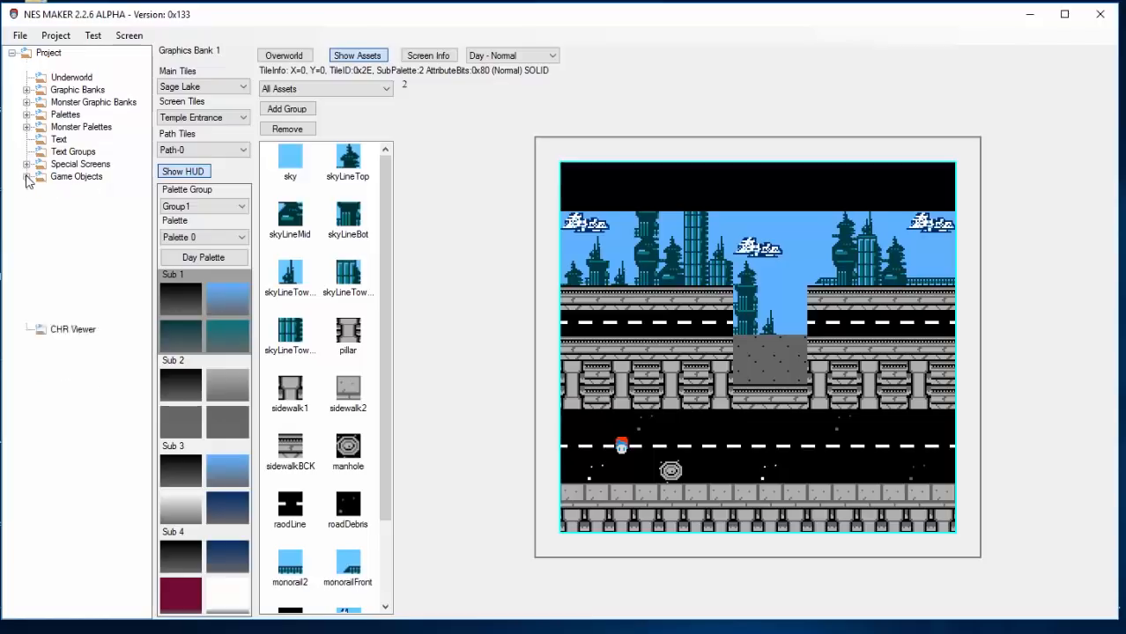
pyautogui.click(76, 176)
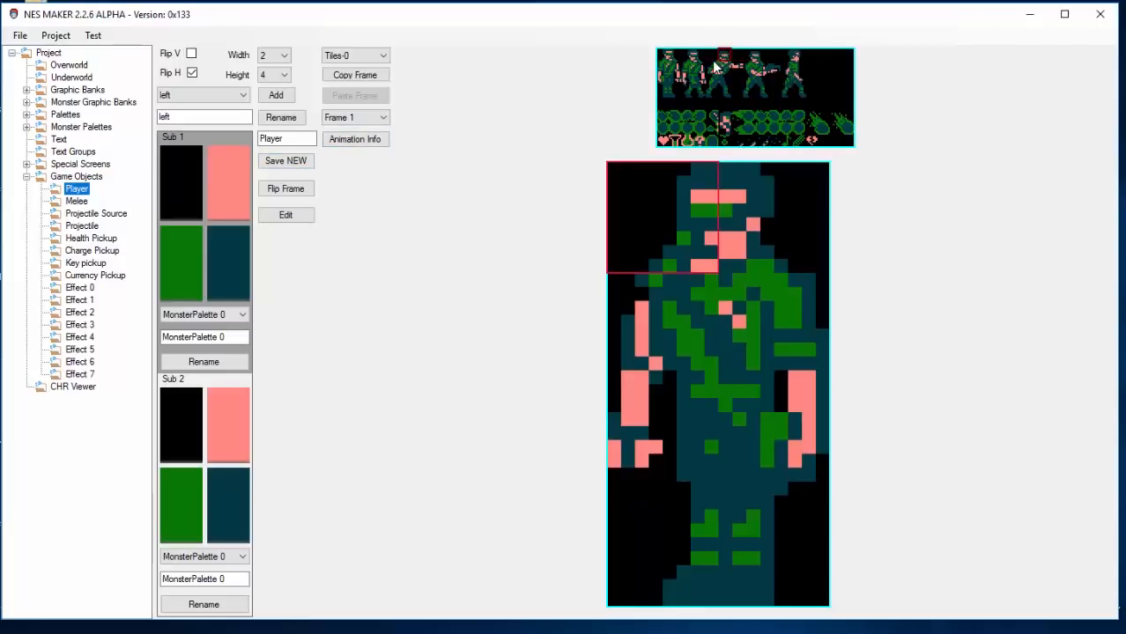
pyautogui.moveTo(691, 165)
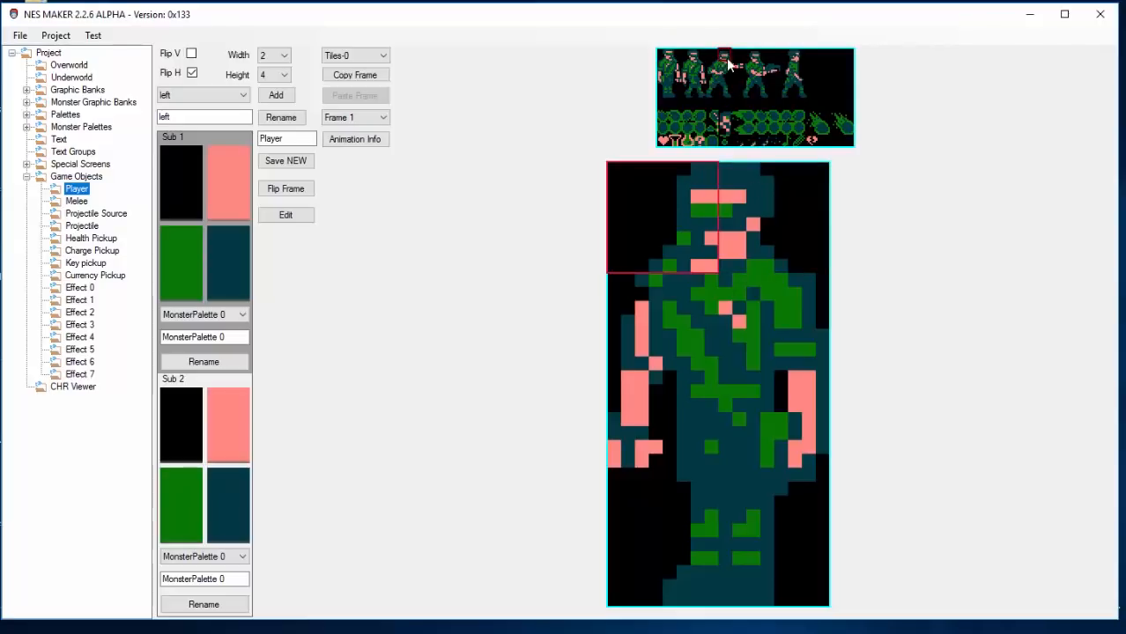
pyautogui.moveTo(852, 350)
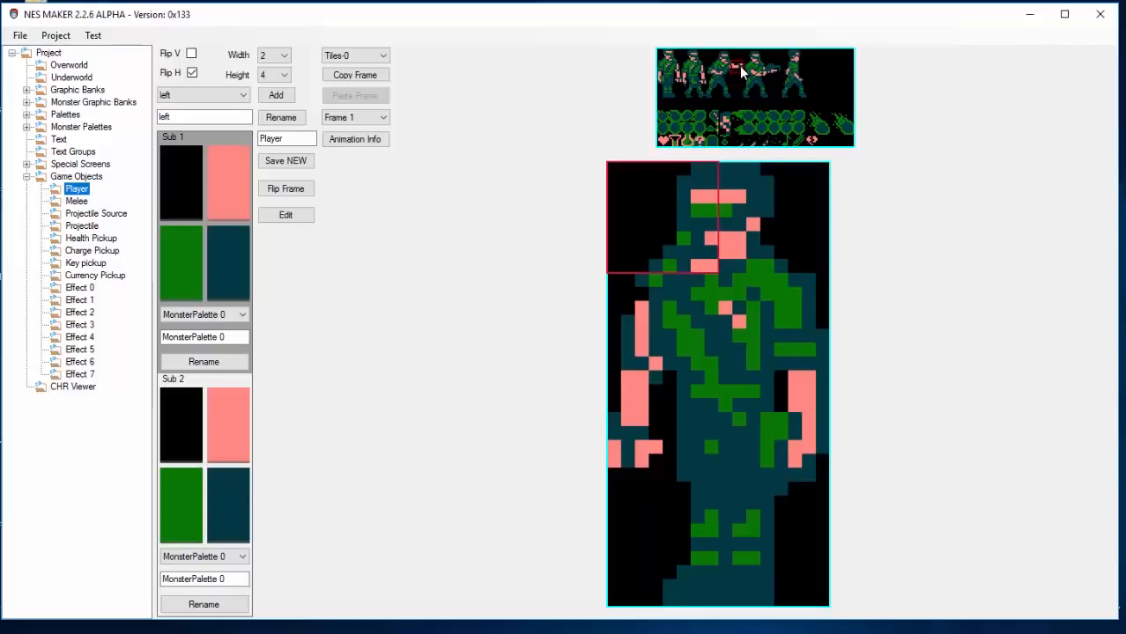
pyautogui.moveTo(129, 318)
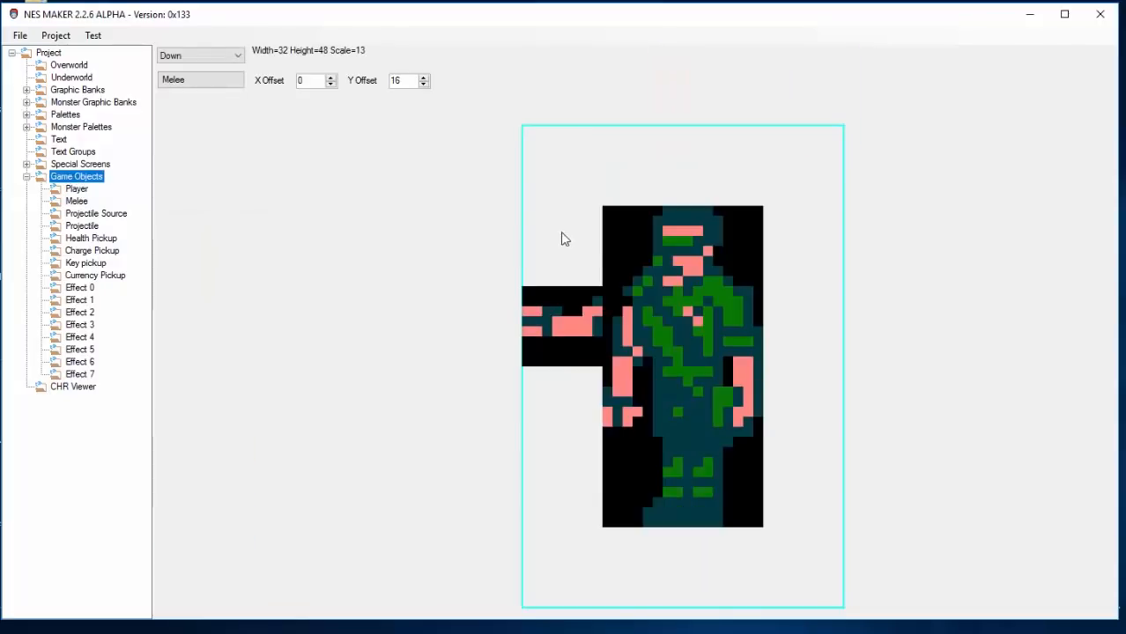
pyautogui.moveTo(541, 351)
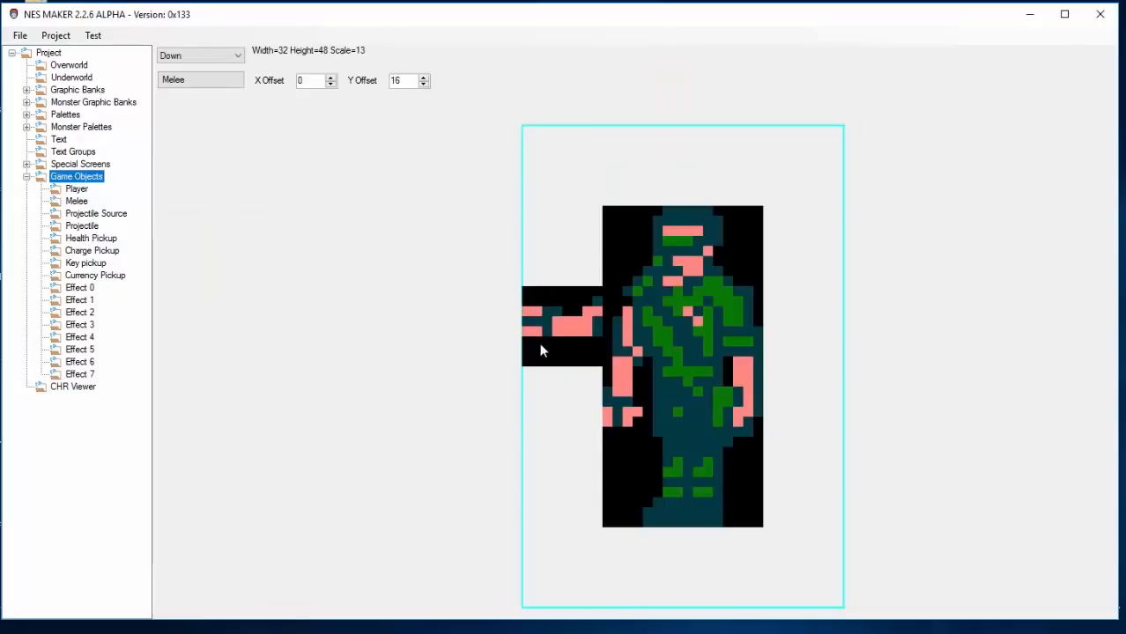
pyautogui.moveTo(678, 382)
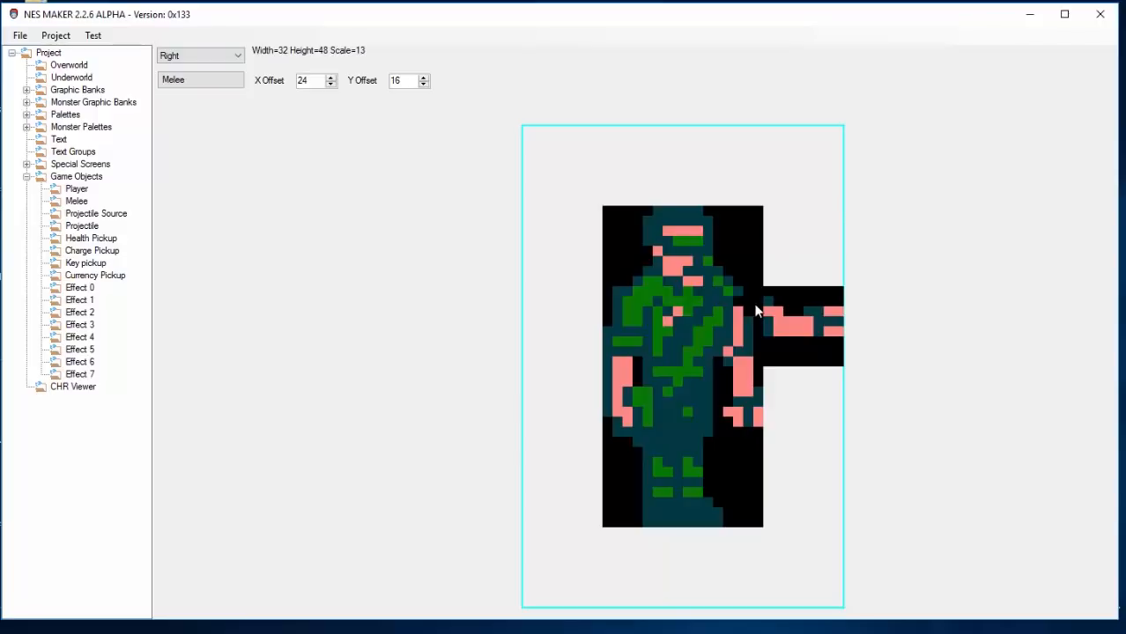
pyautogui.moveTo(214, 112)
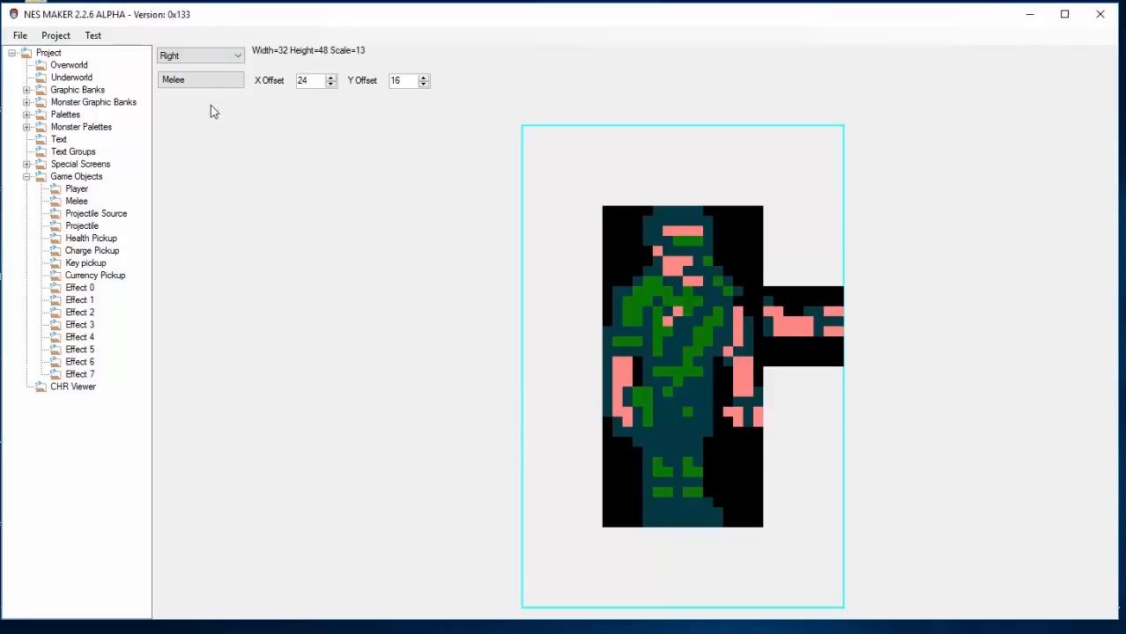
# Preview the soldier's melee placement facing Left, at X 0, Y 16.
pyautogui.click(200, 54)
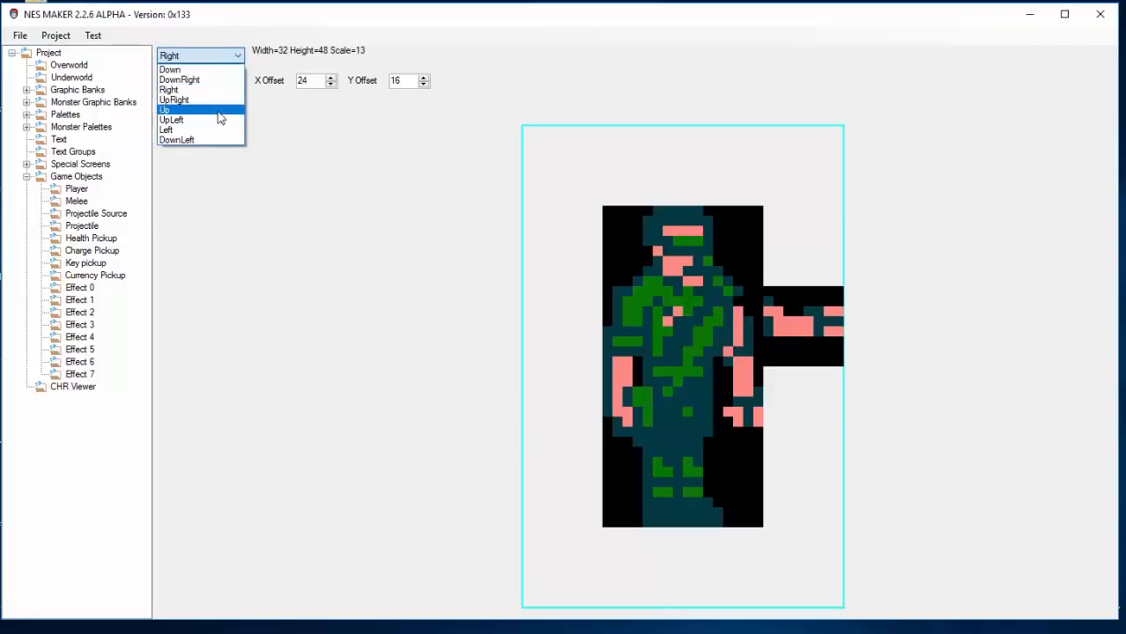
pyautogui.click(166, 129)
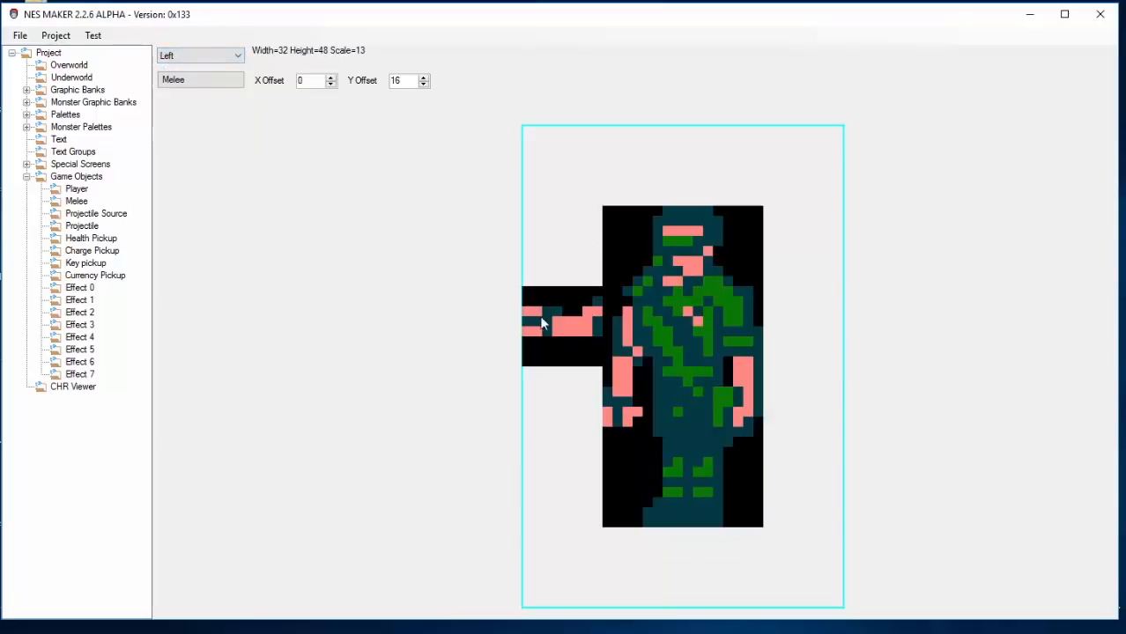
pyautogui.moveTo(95, 85)
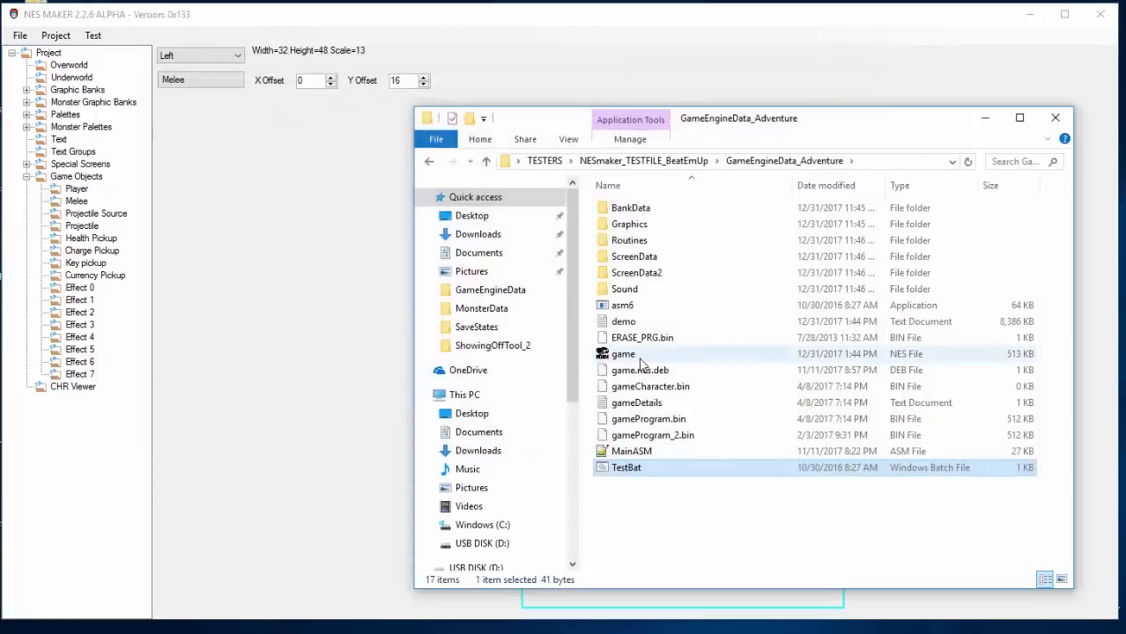
pyautogui.moveTo(624, 354)
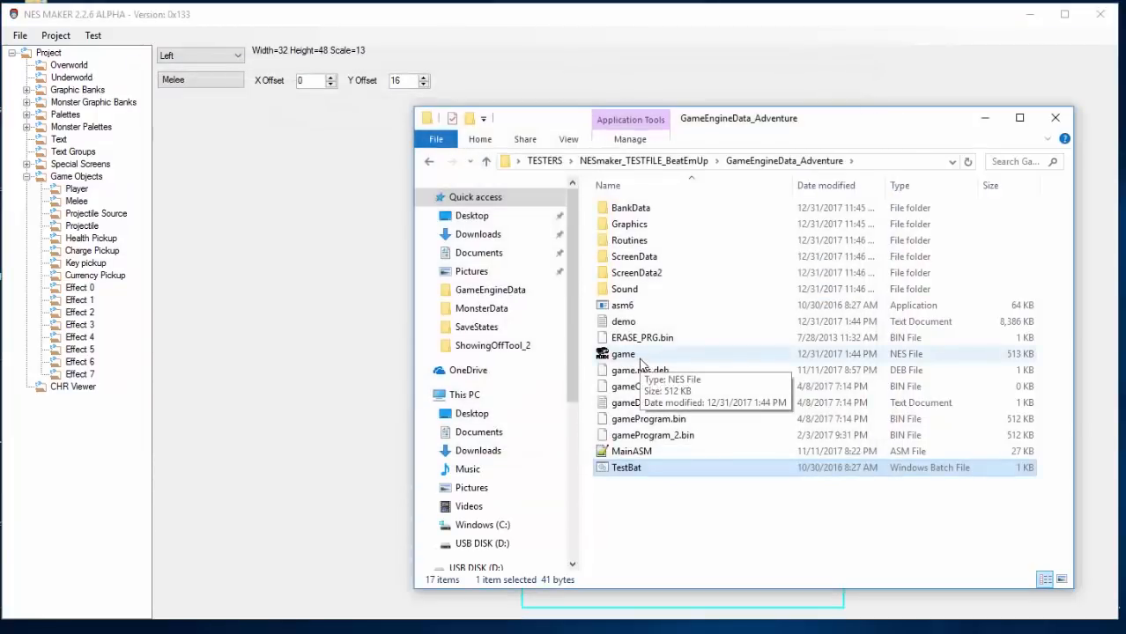
pyautogui.moveTo(630, 357)
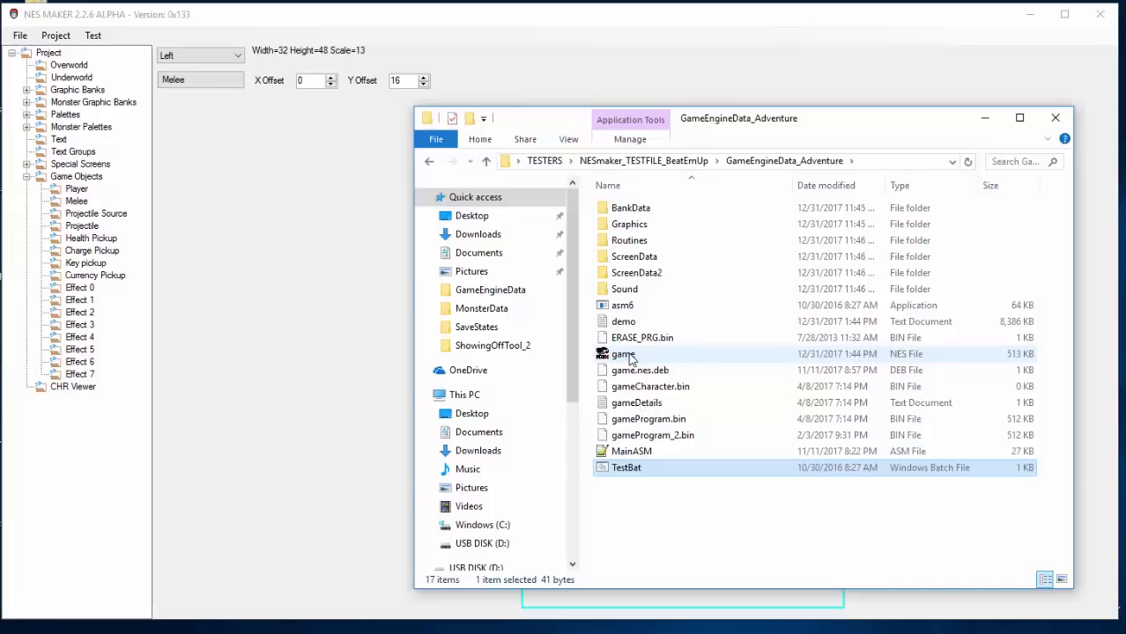
# Launch the game NES file from GameEngineData_Adventure in FCEUX.
pyautogui.click(623, 353)
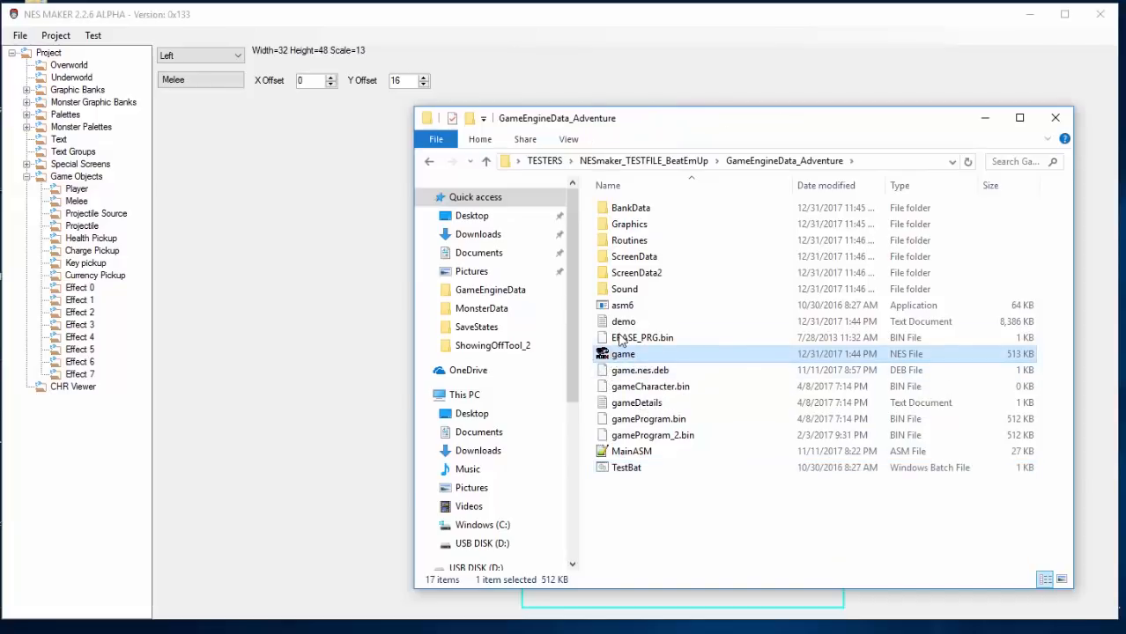
pyautogui.doubleClick(623, 353)
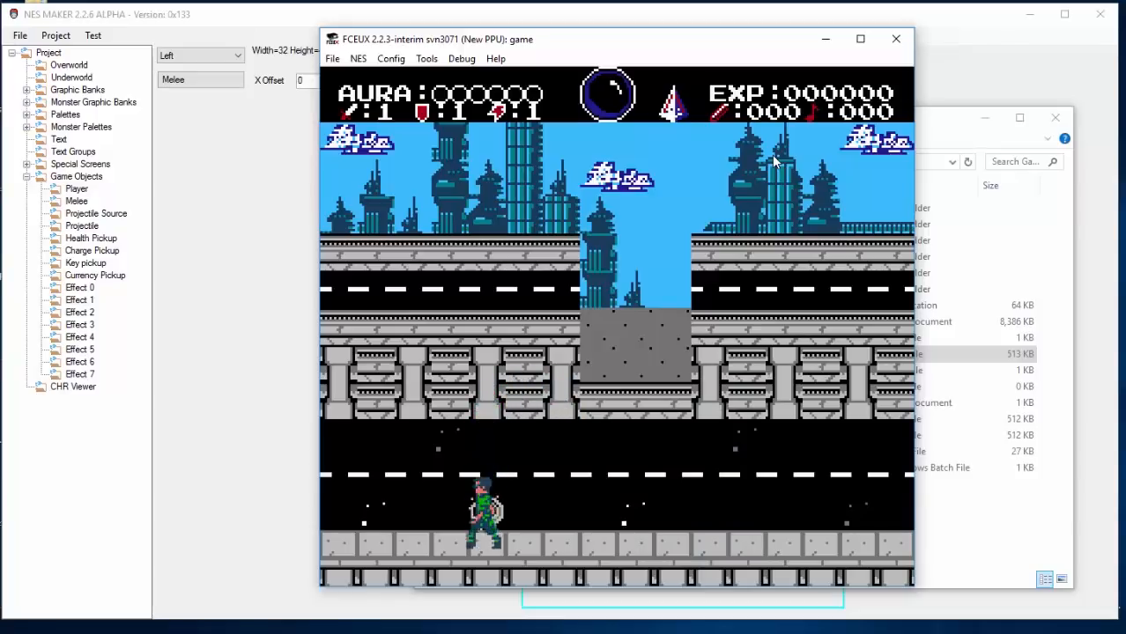
# Test-play the beat-'em-up on the city street, then close FCEUX.
pyautogui.click(896, 39)
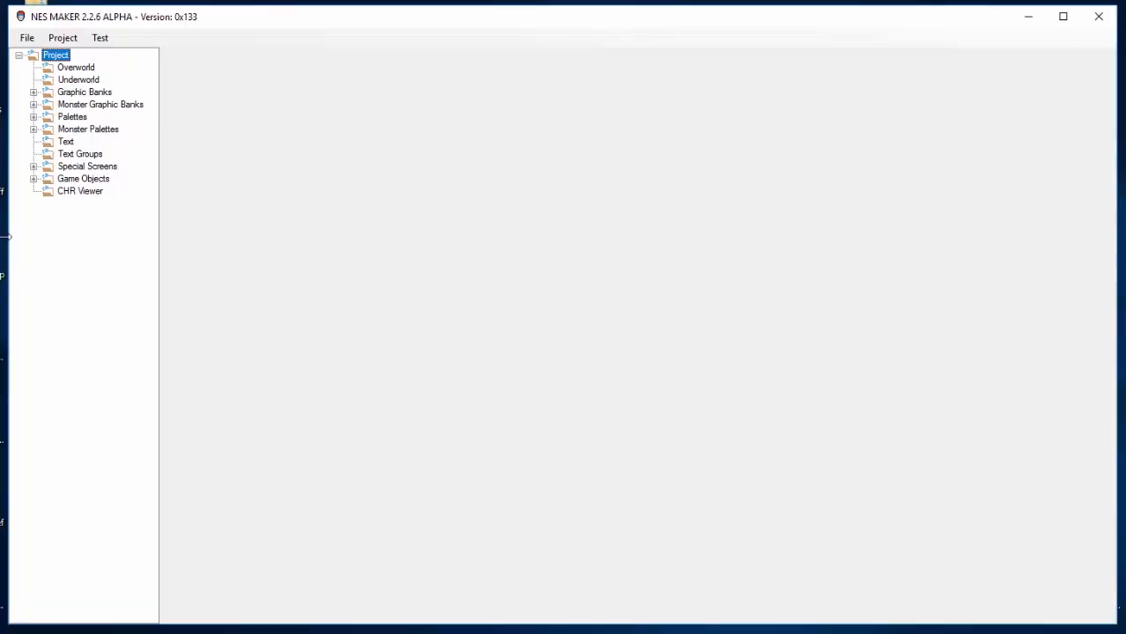
pyautogui.moveTo(72, 165)
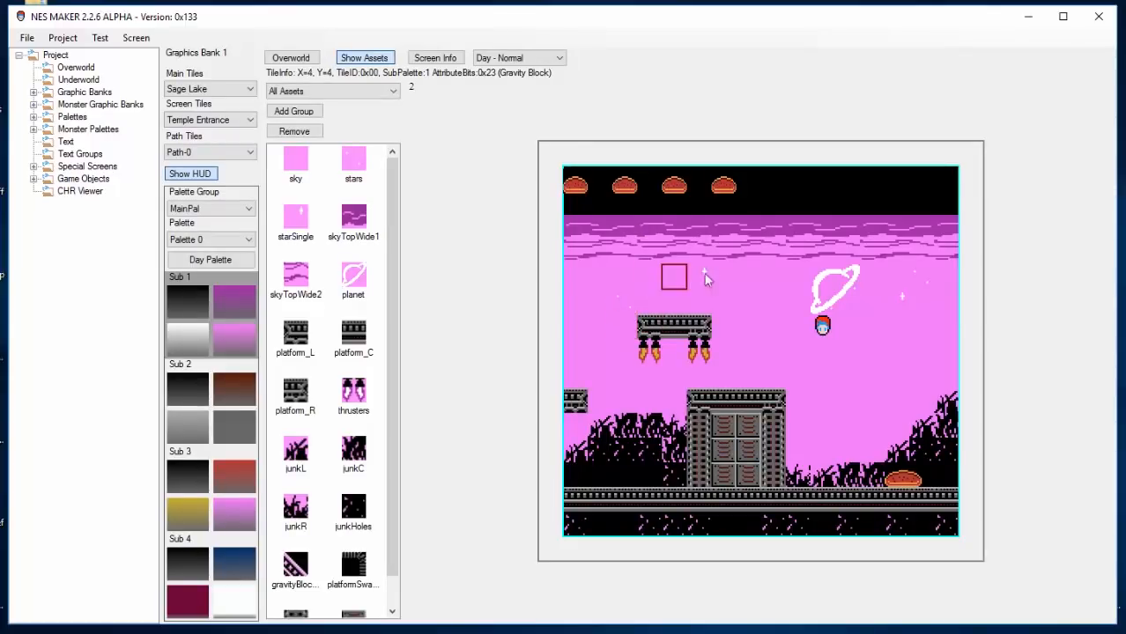
pyautogui.moveTo(921, 333)
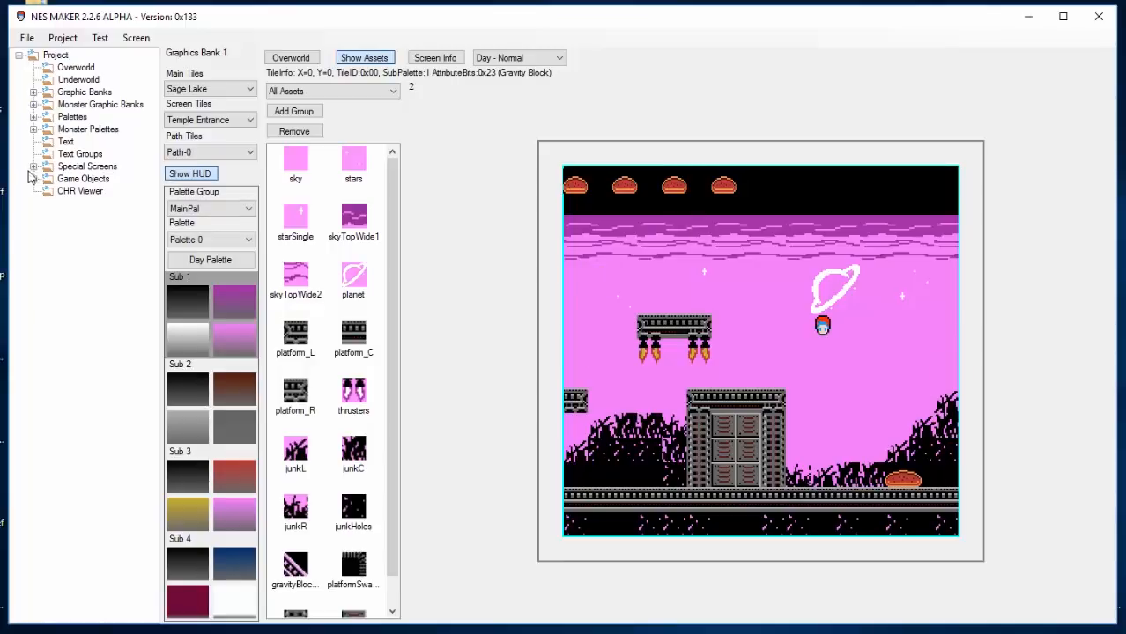
# Review the Player's details: jump speed 100, health 6, and Acceleration Speed.
pyautogui.click(84, 178)
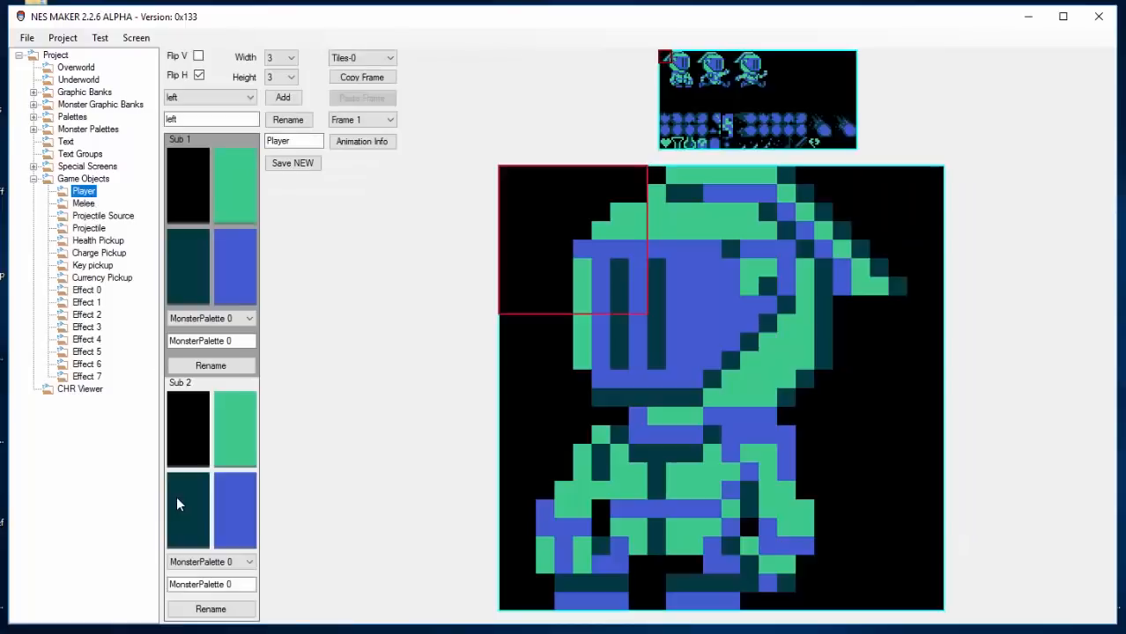
pyautogui.click(362, 141)
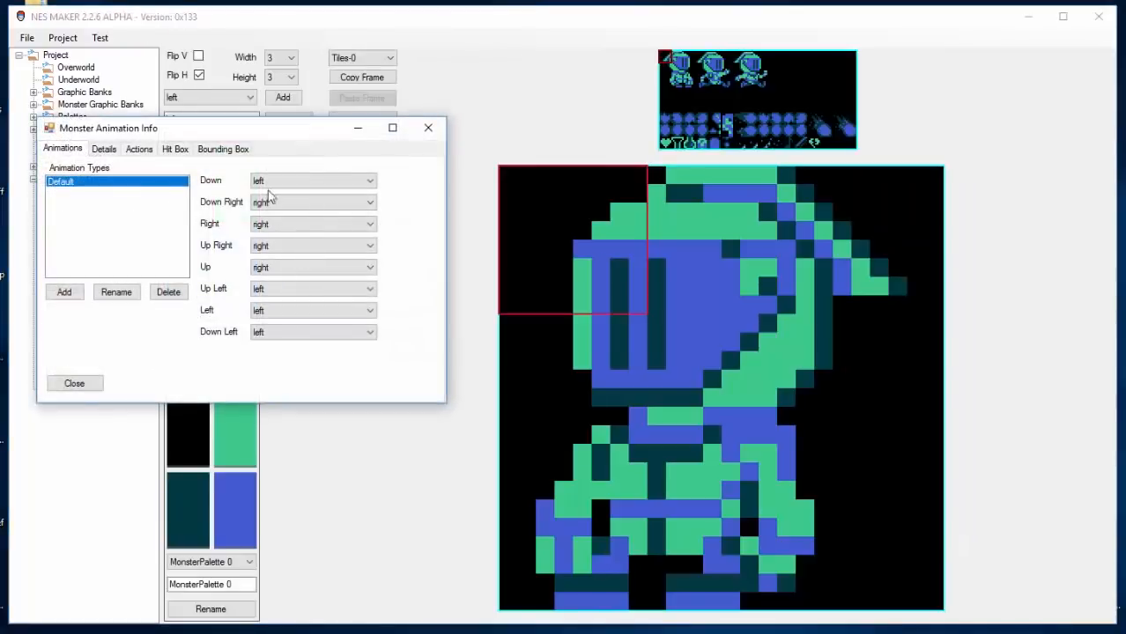
pyautogui.click(104, 148)
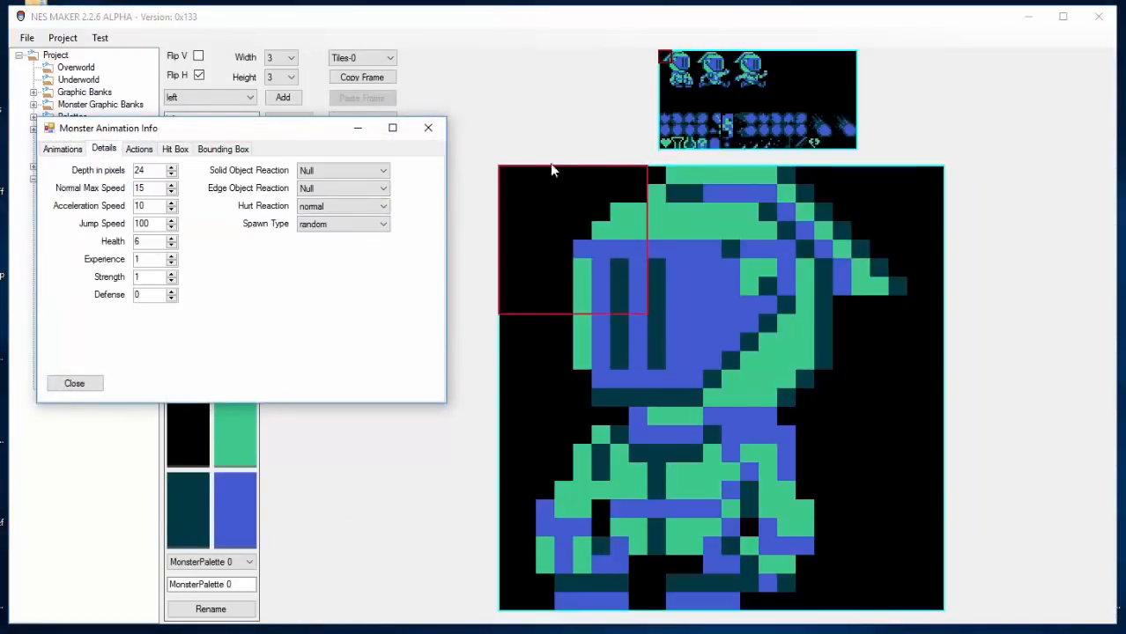
pyautogui.moveTo(564, 267)
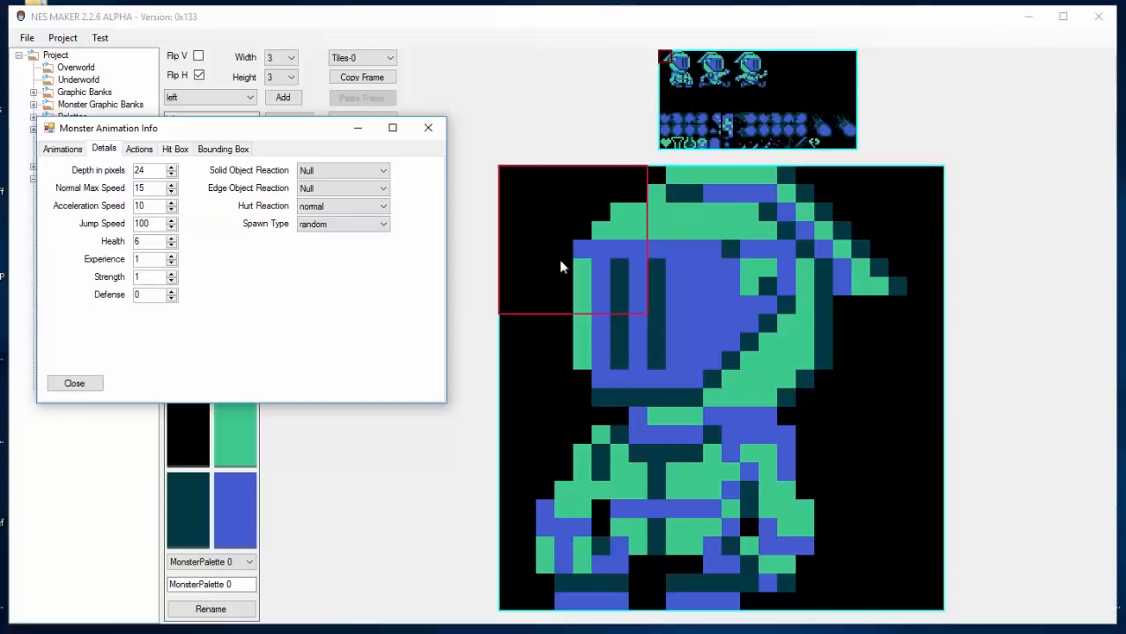
pyautogui.moveTo(972, 291)
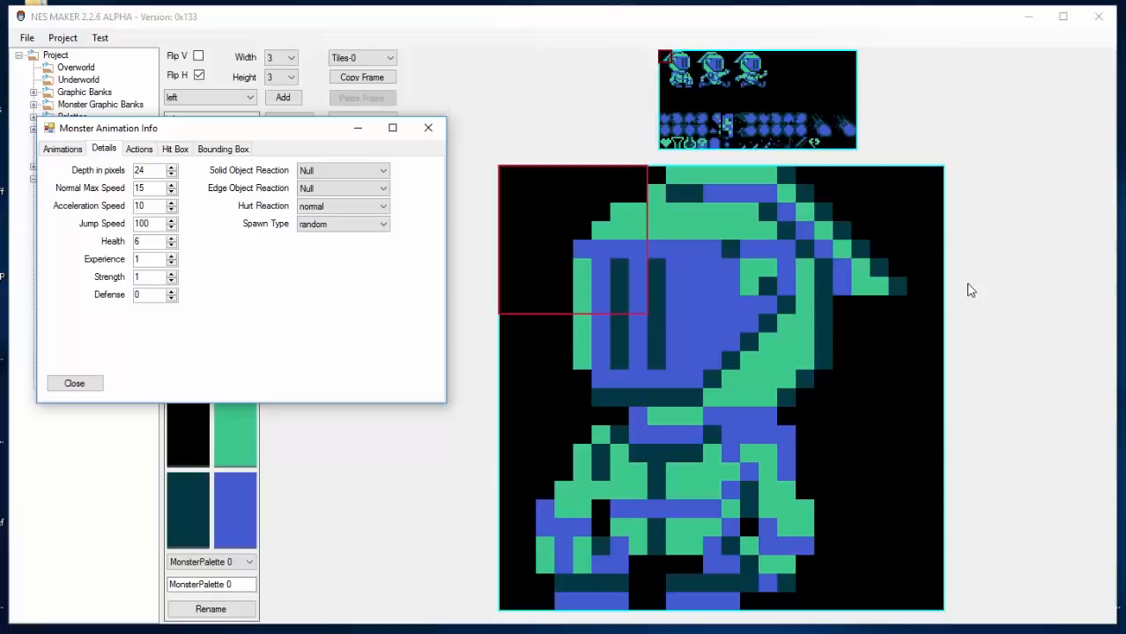
pyautogui.moveTo(564, 210)
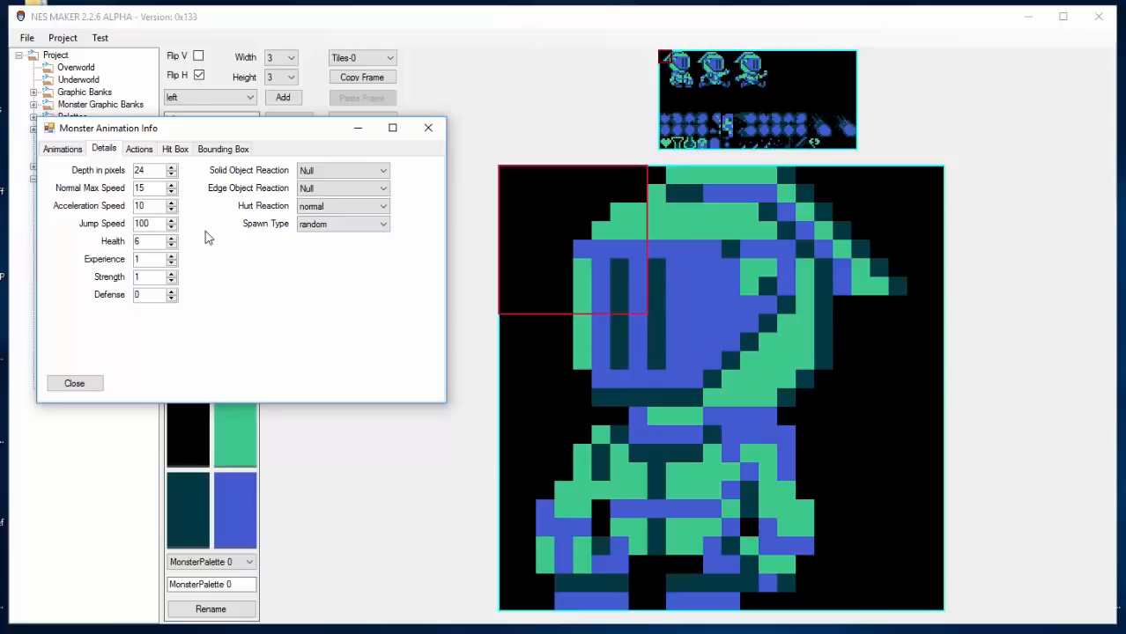
pyautogui.moveTo(154, 238)
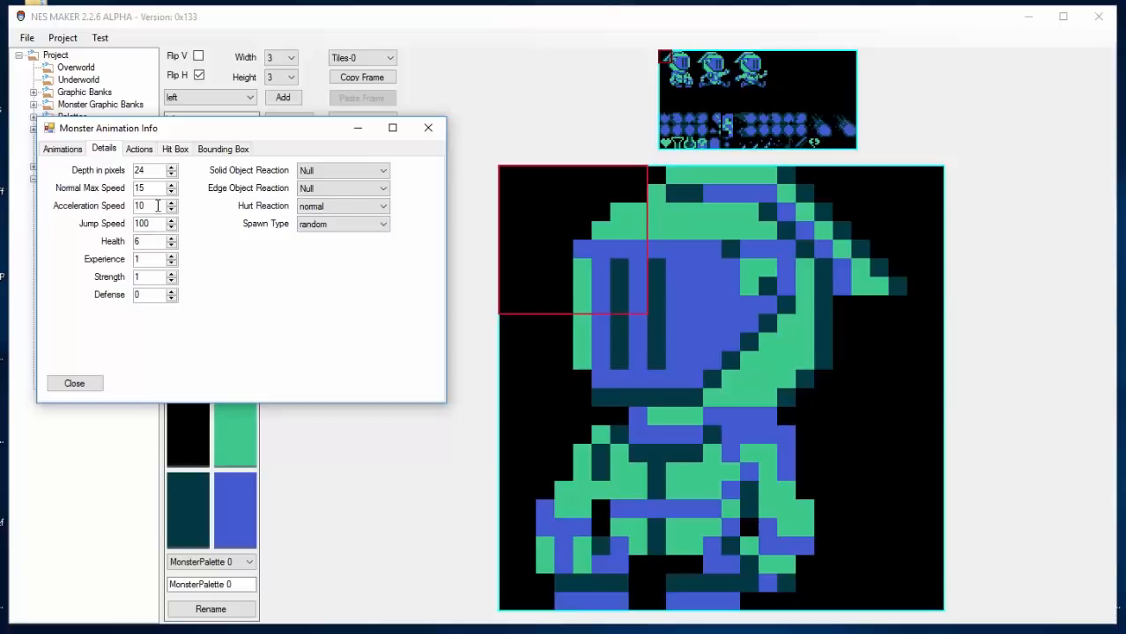
pyautogui.tripleClick(150, 205)
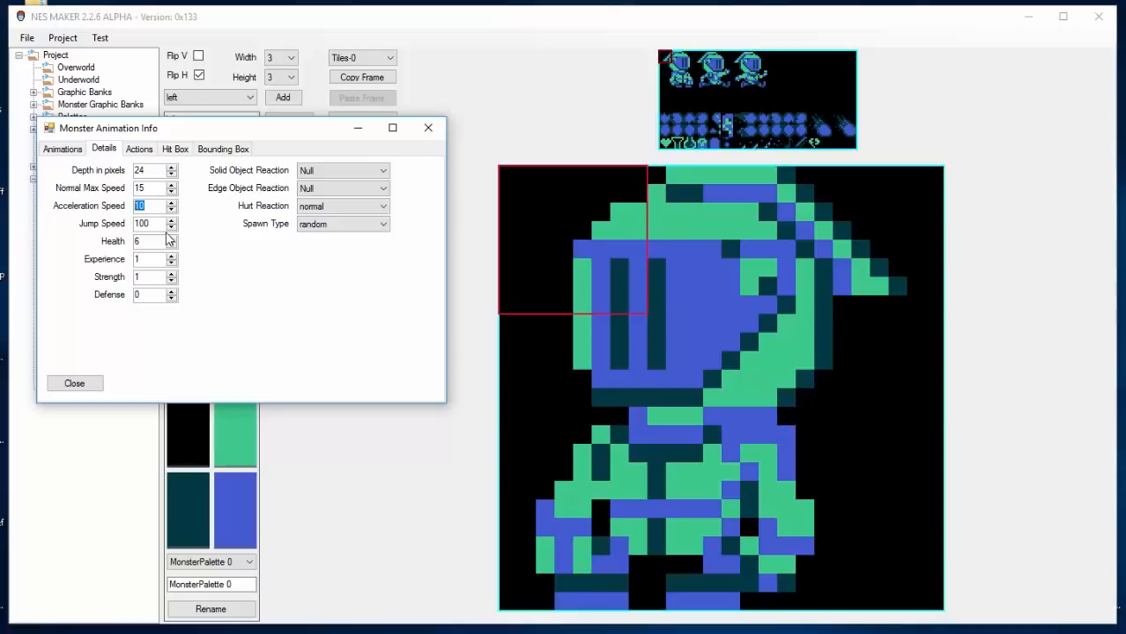
pyautogui.moveTo(220, 276)
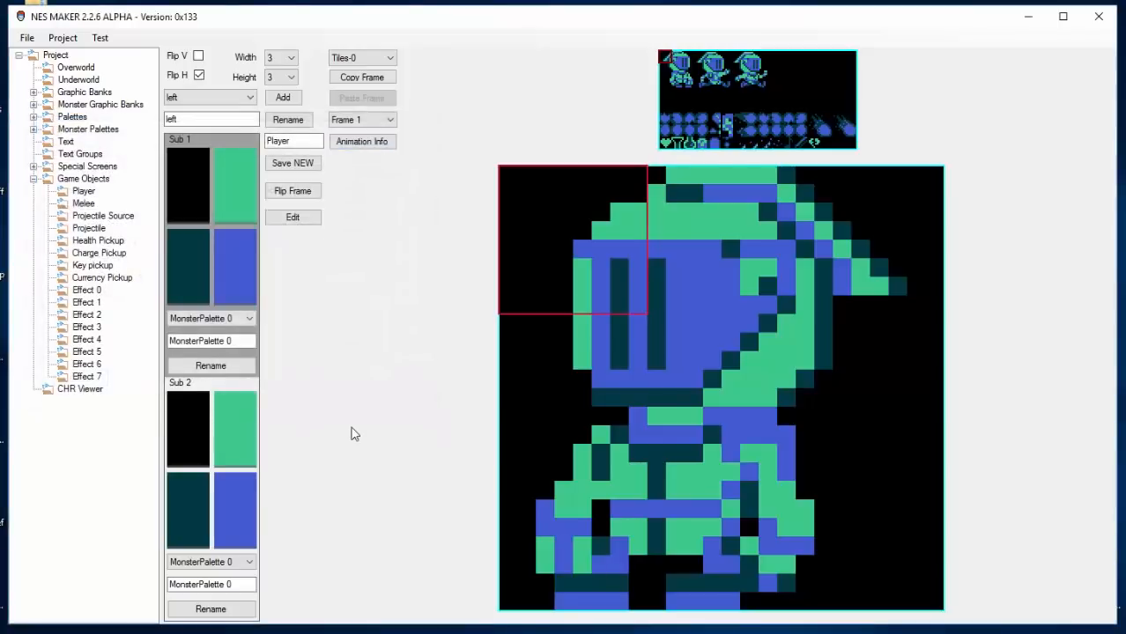
# Open slimer from Graphics Bank 0 Monsters and review its Animation Info, Actions and Details.
pyautogui.click(868, 387)
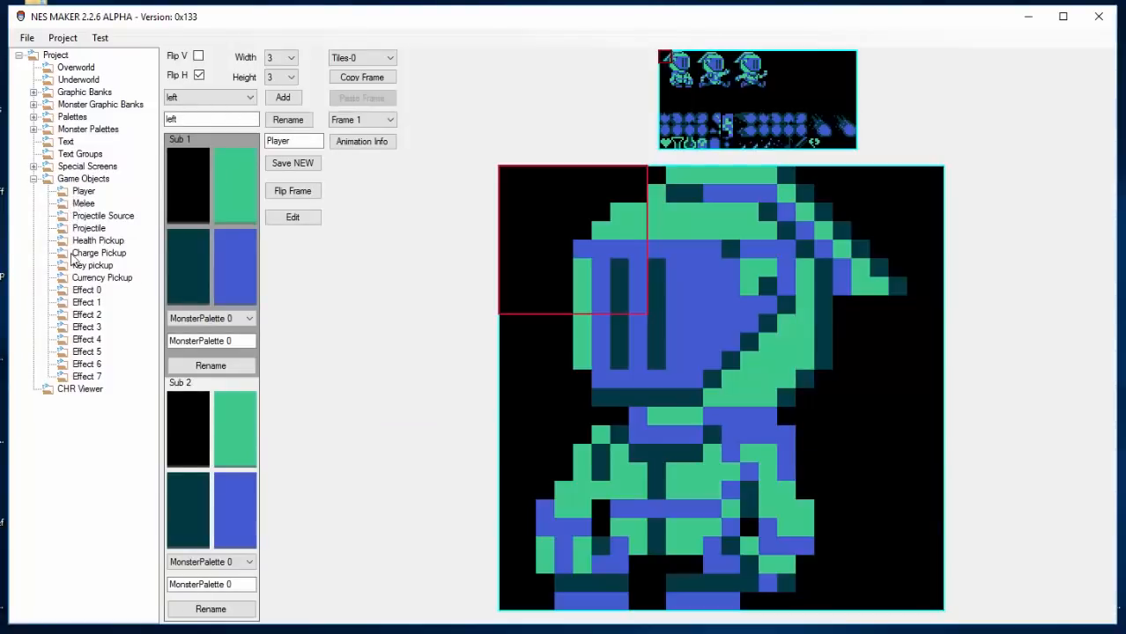
pyautogui.moveTo(40, 119)
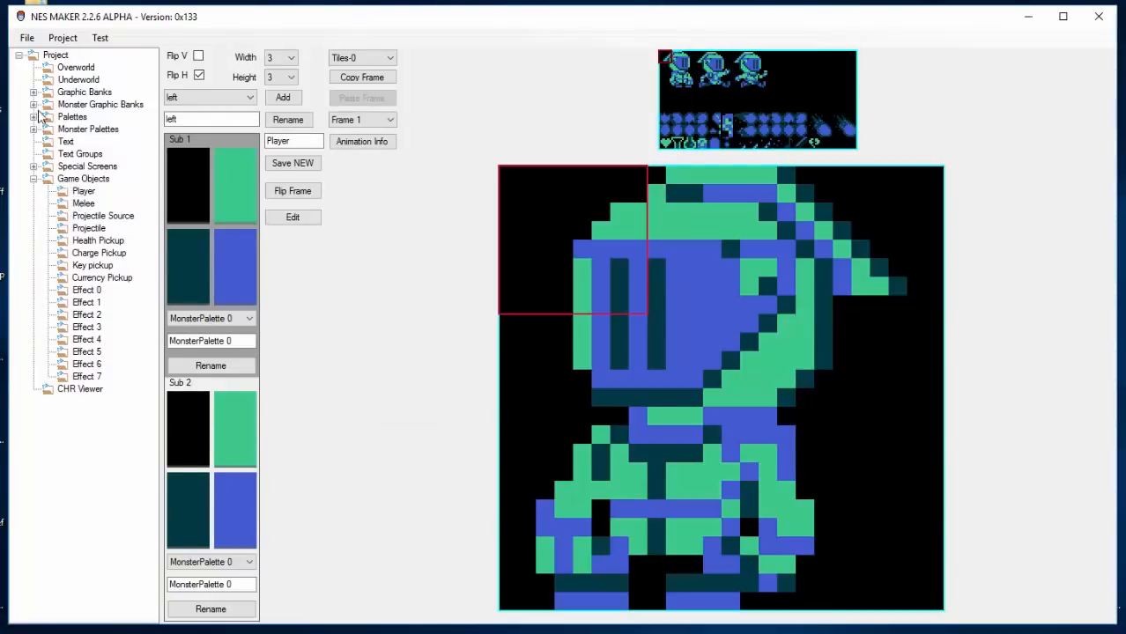
pyautogui.click(33, 104)
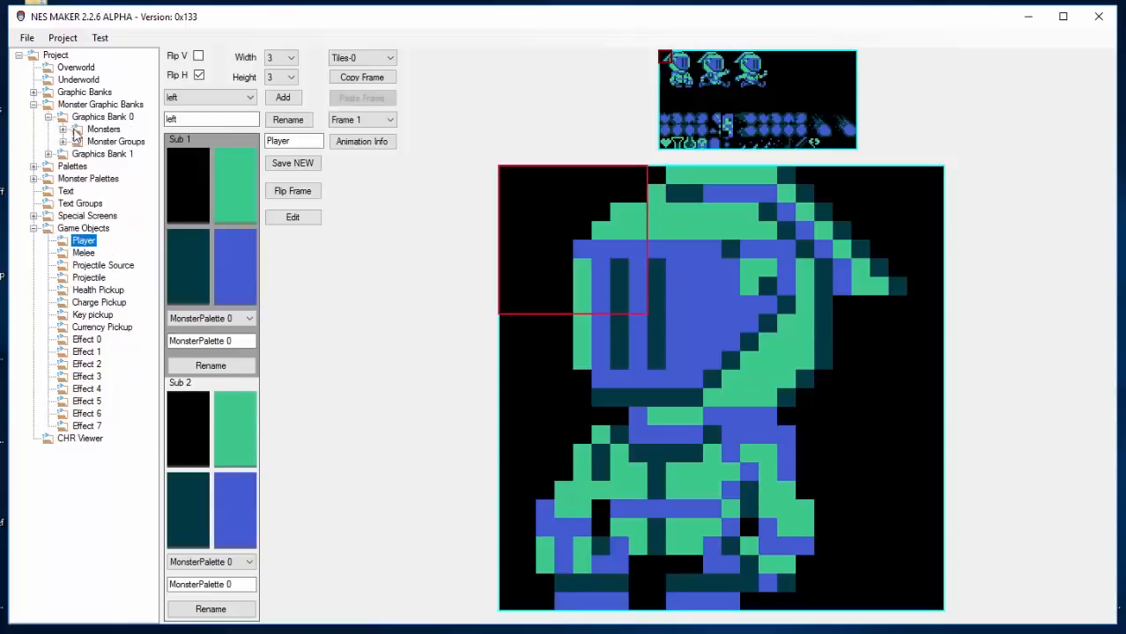
pyautogui.click(111, 142)
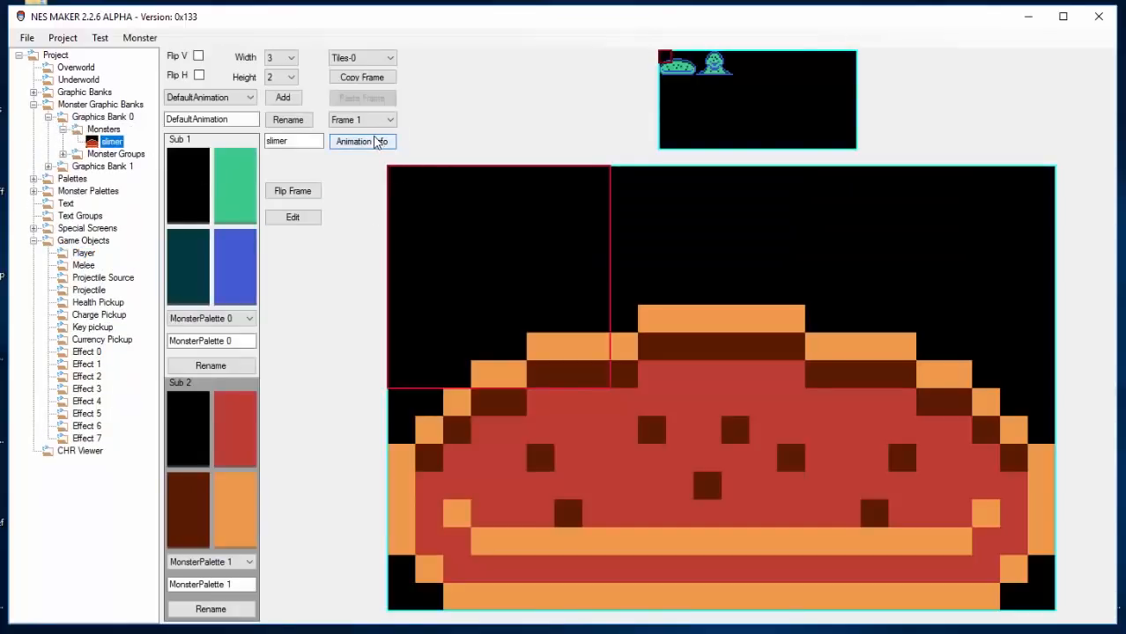
pyautogui.click(361, 141)
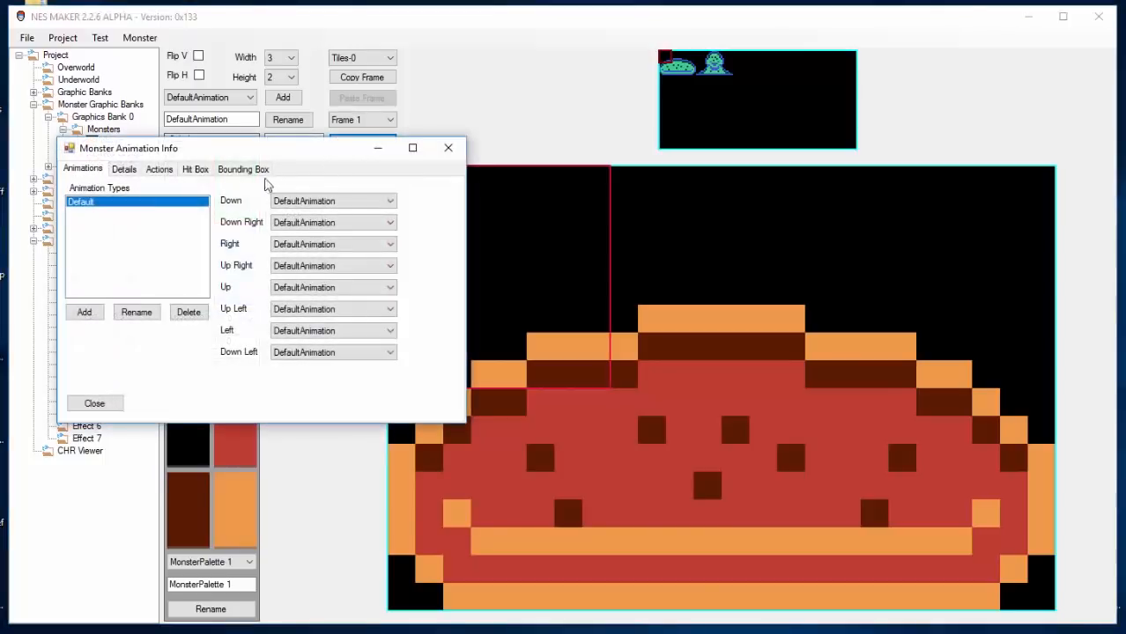
pyautogui.click(158, 170)
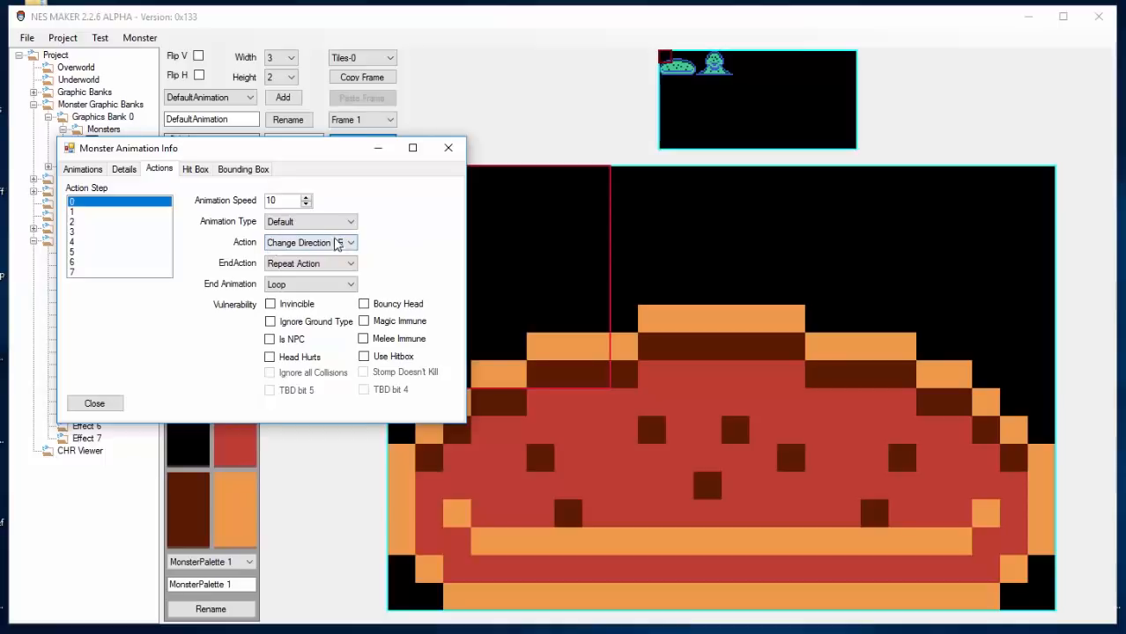
pyautogui.click(123, 169)
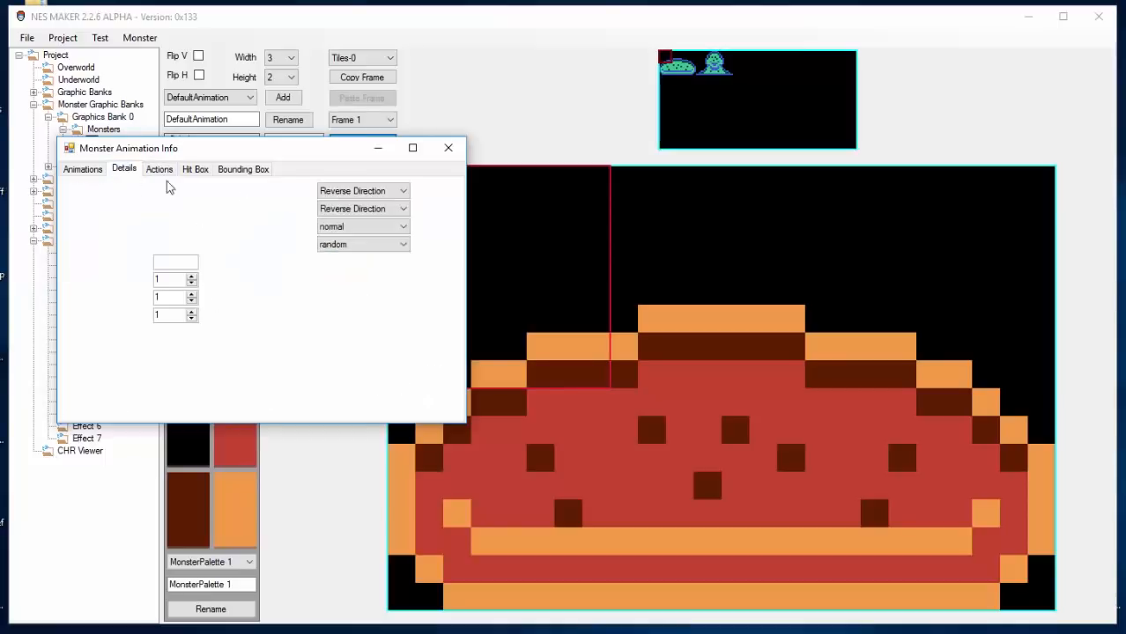
pyautogui.click(124, 169)
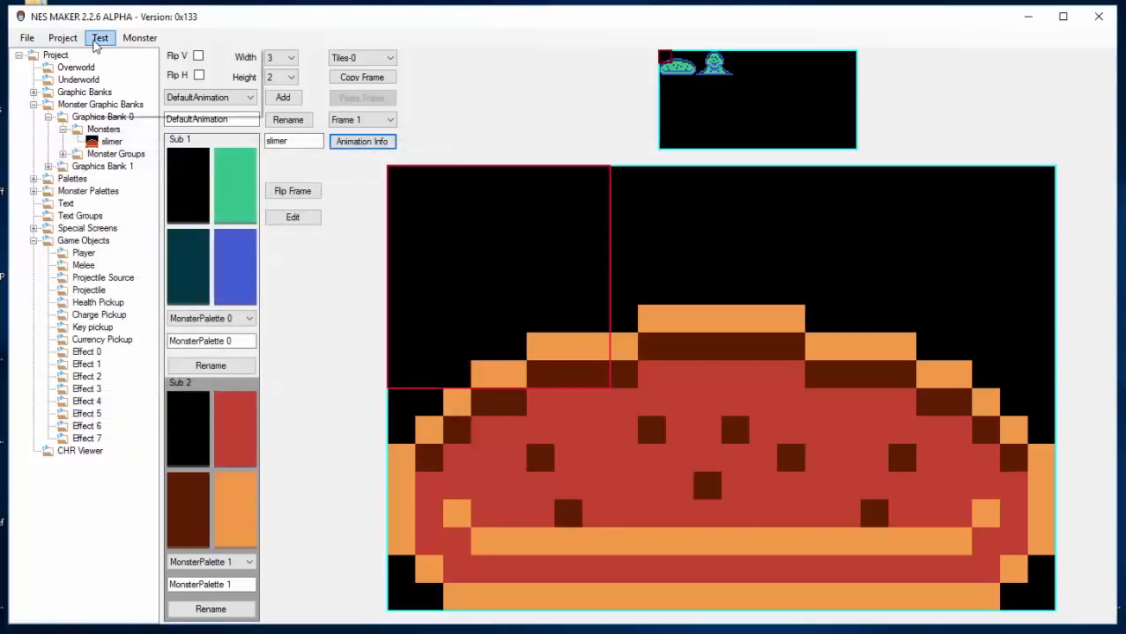
pyautogui.moveTo(109, 60)
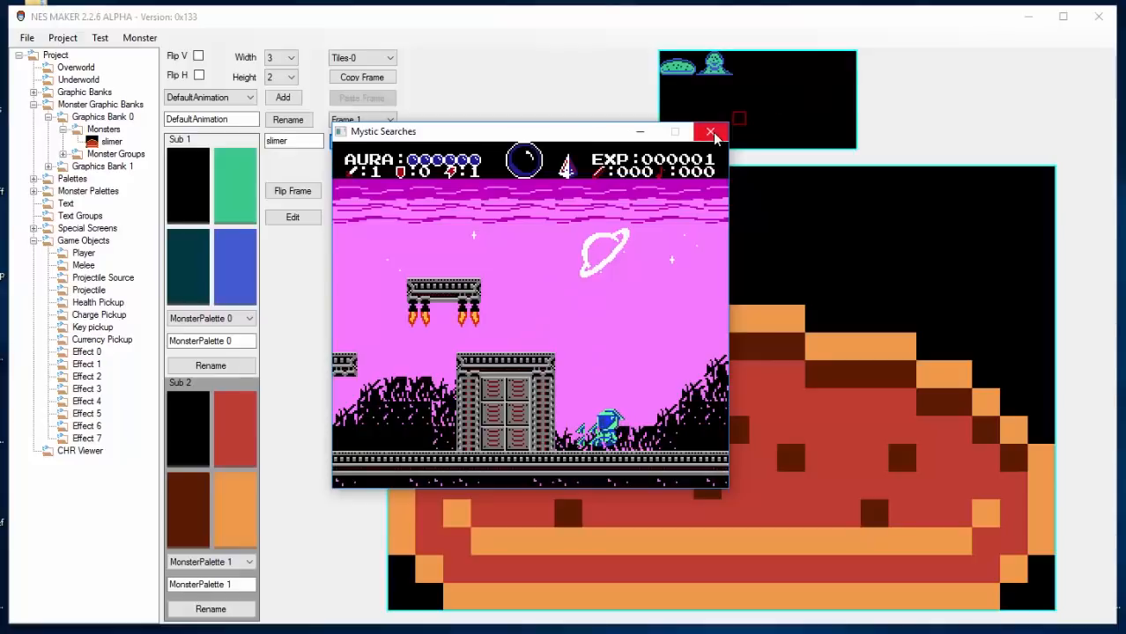
pyautogui.moveTo(711, 131)
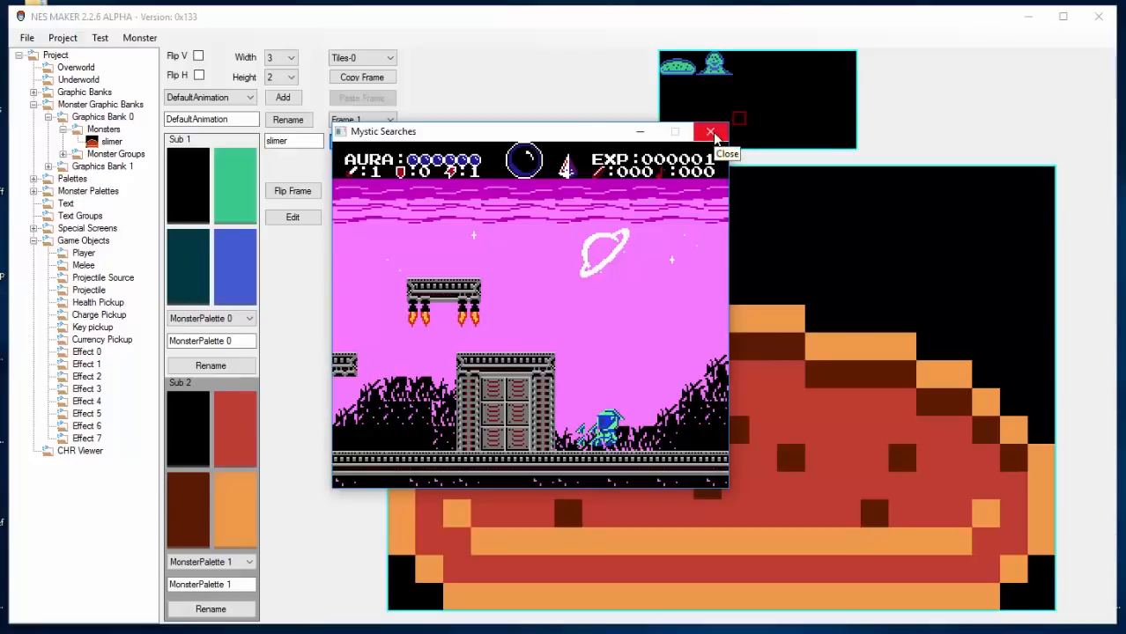